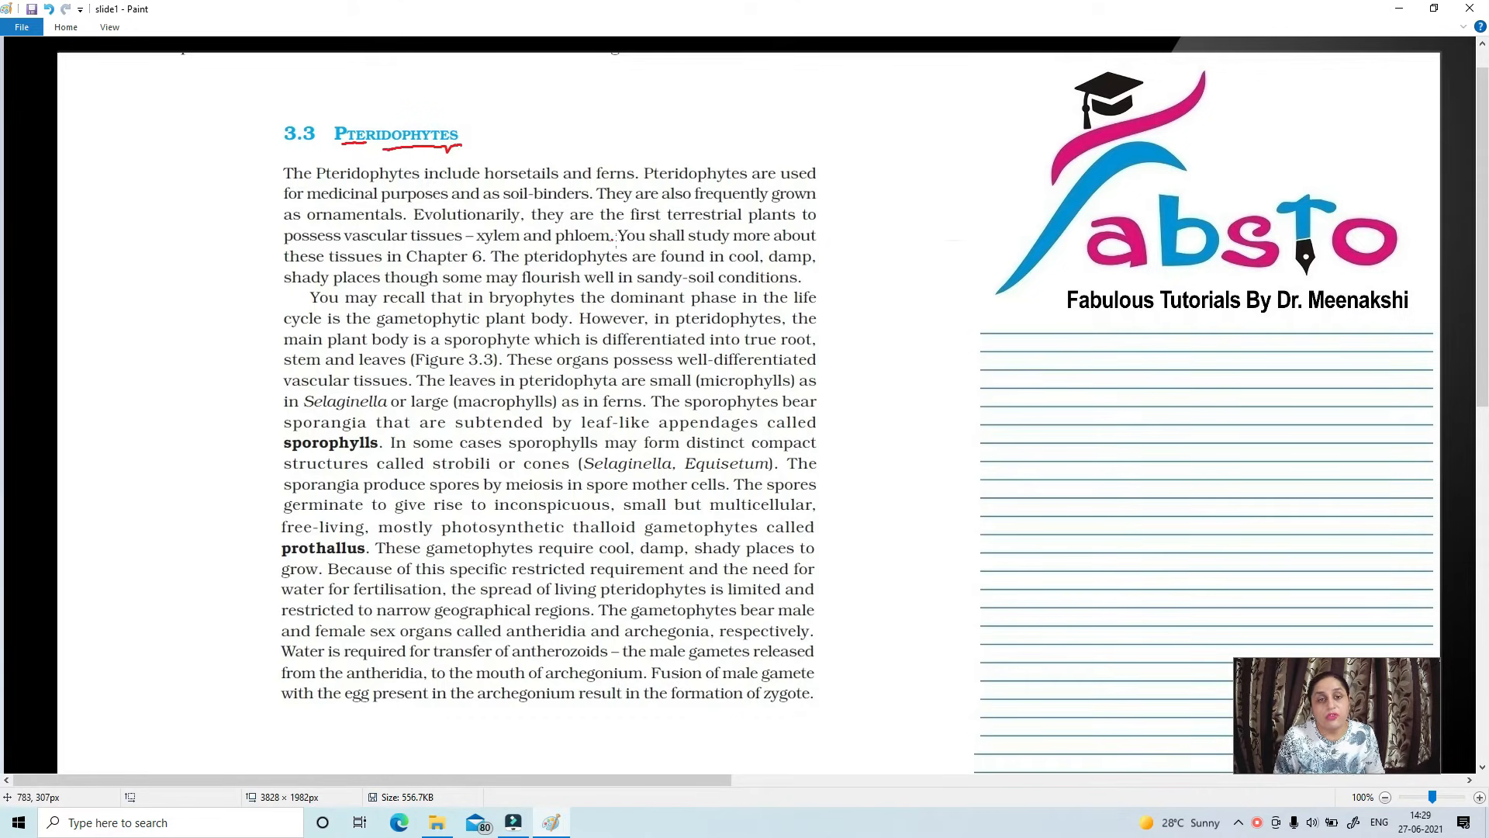
mouse_move(619, 304)
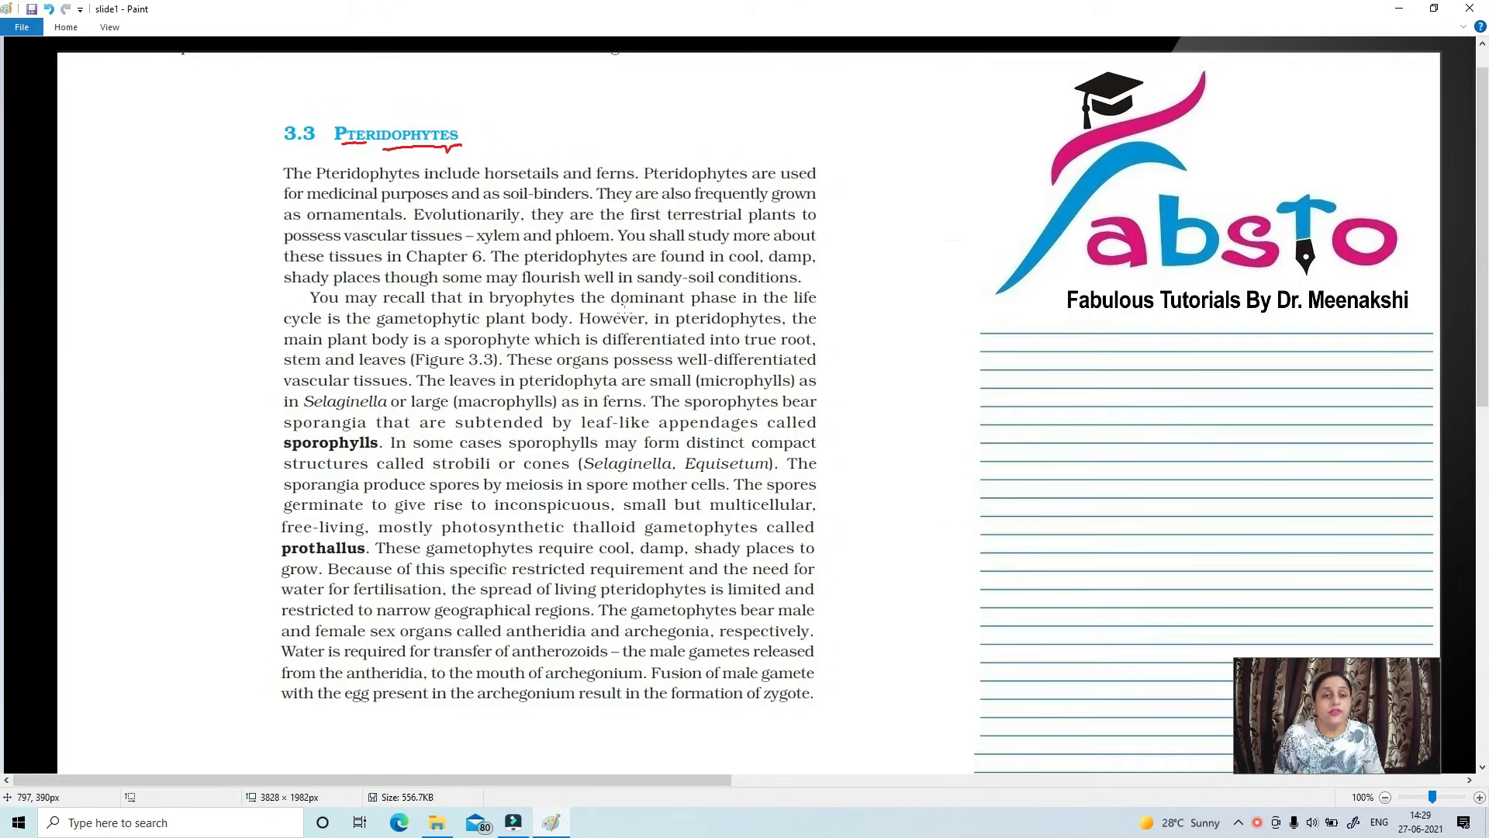
mouse_move(691, 152)
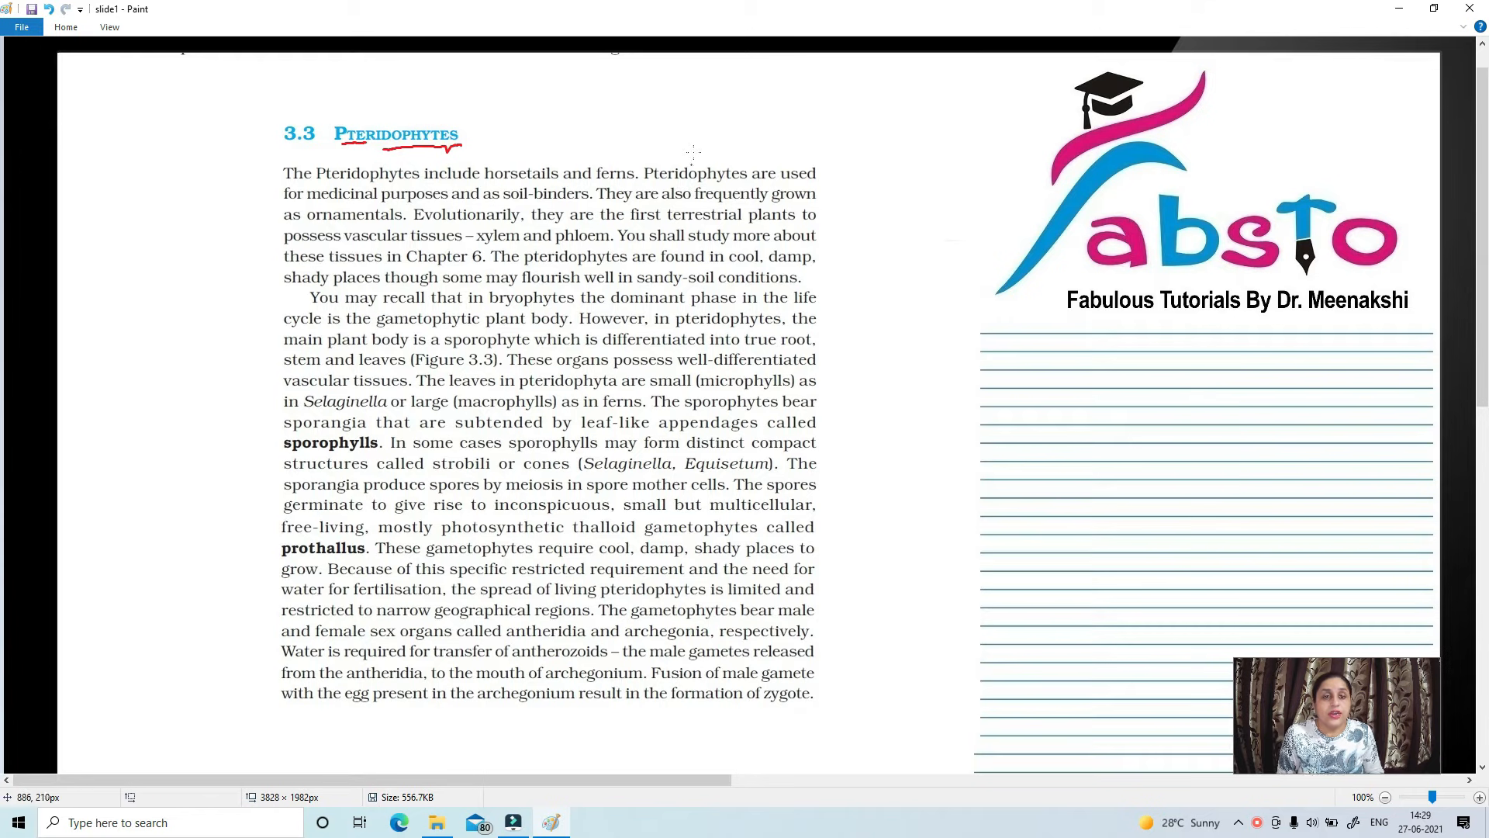
mouse_move(484, 185)
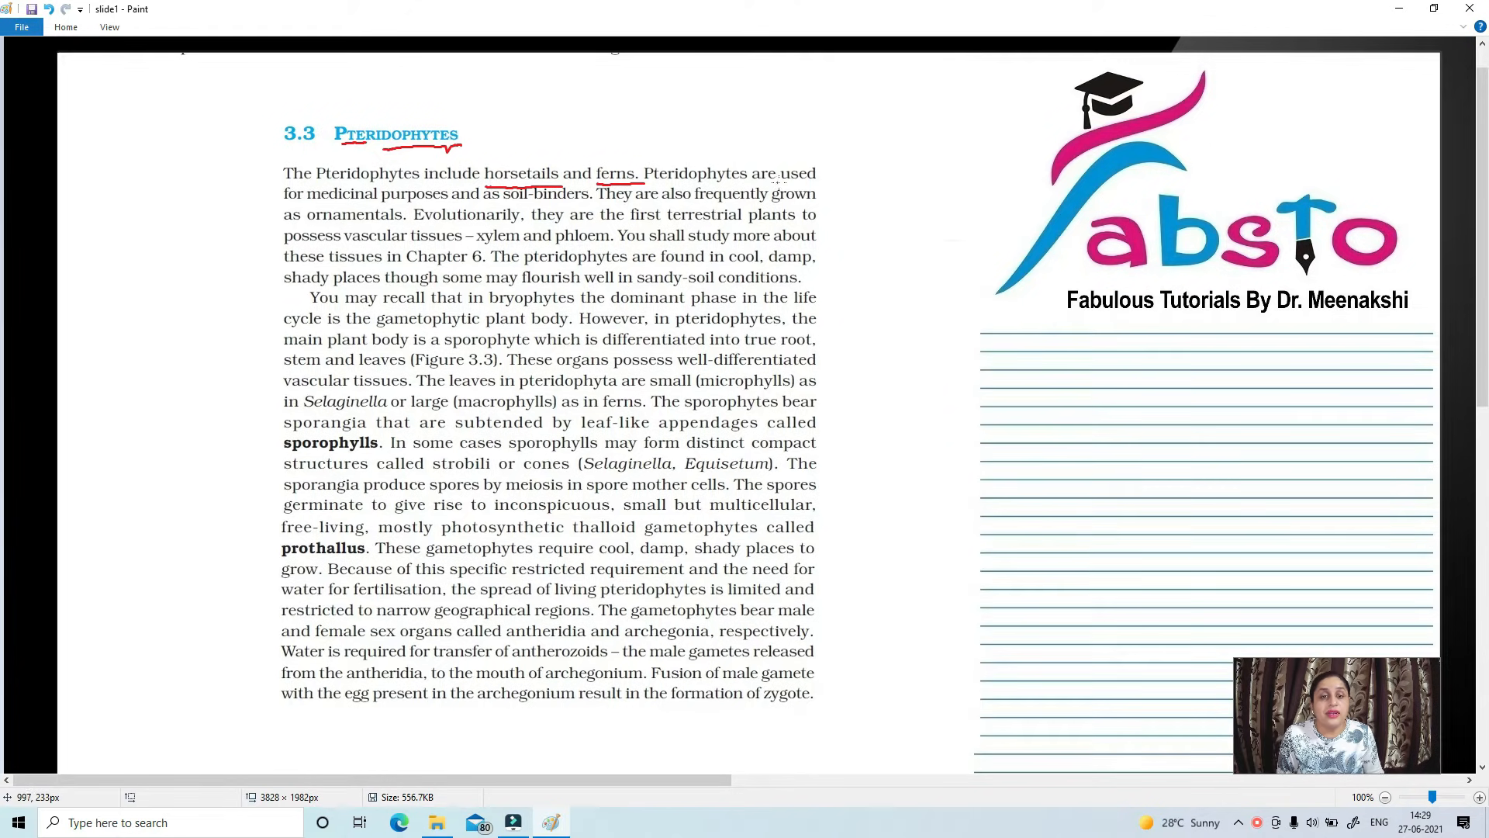
mouse_move(829, 171)
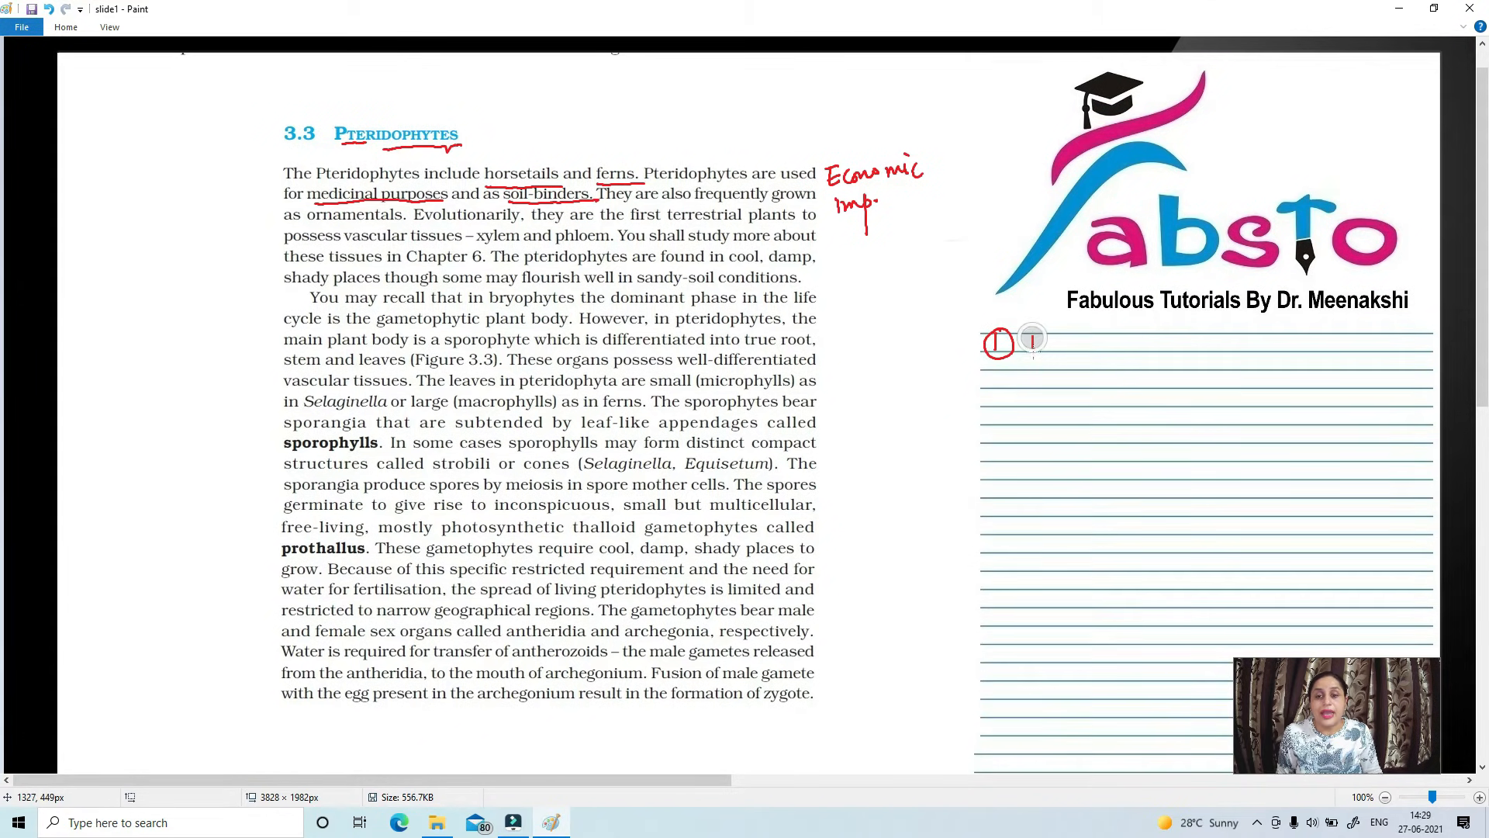
text(Medicine 2 Soil binders)
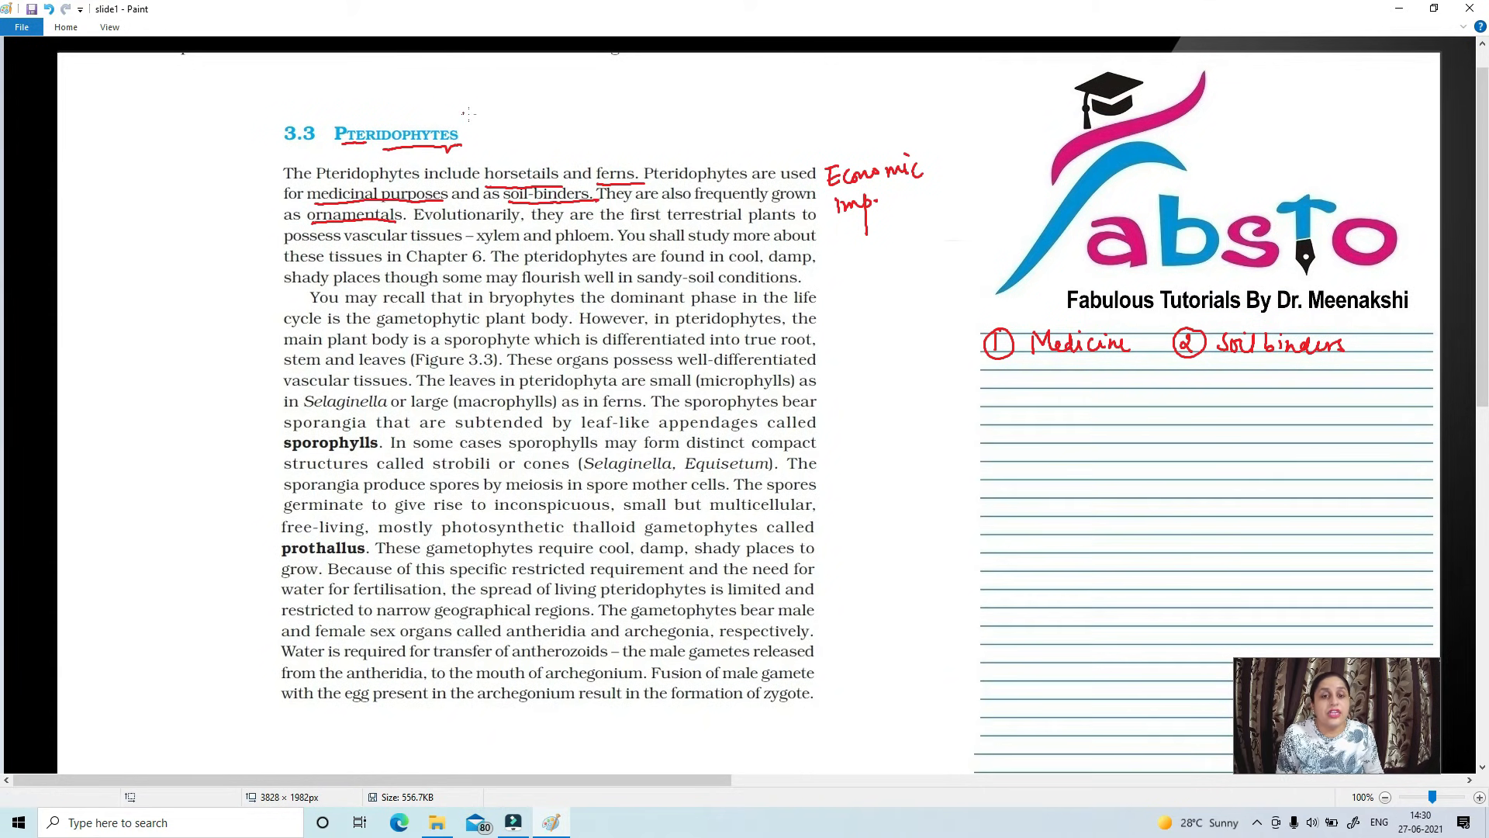
mouse_move(641, 228)
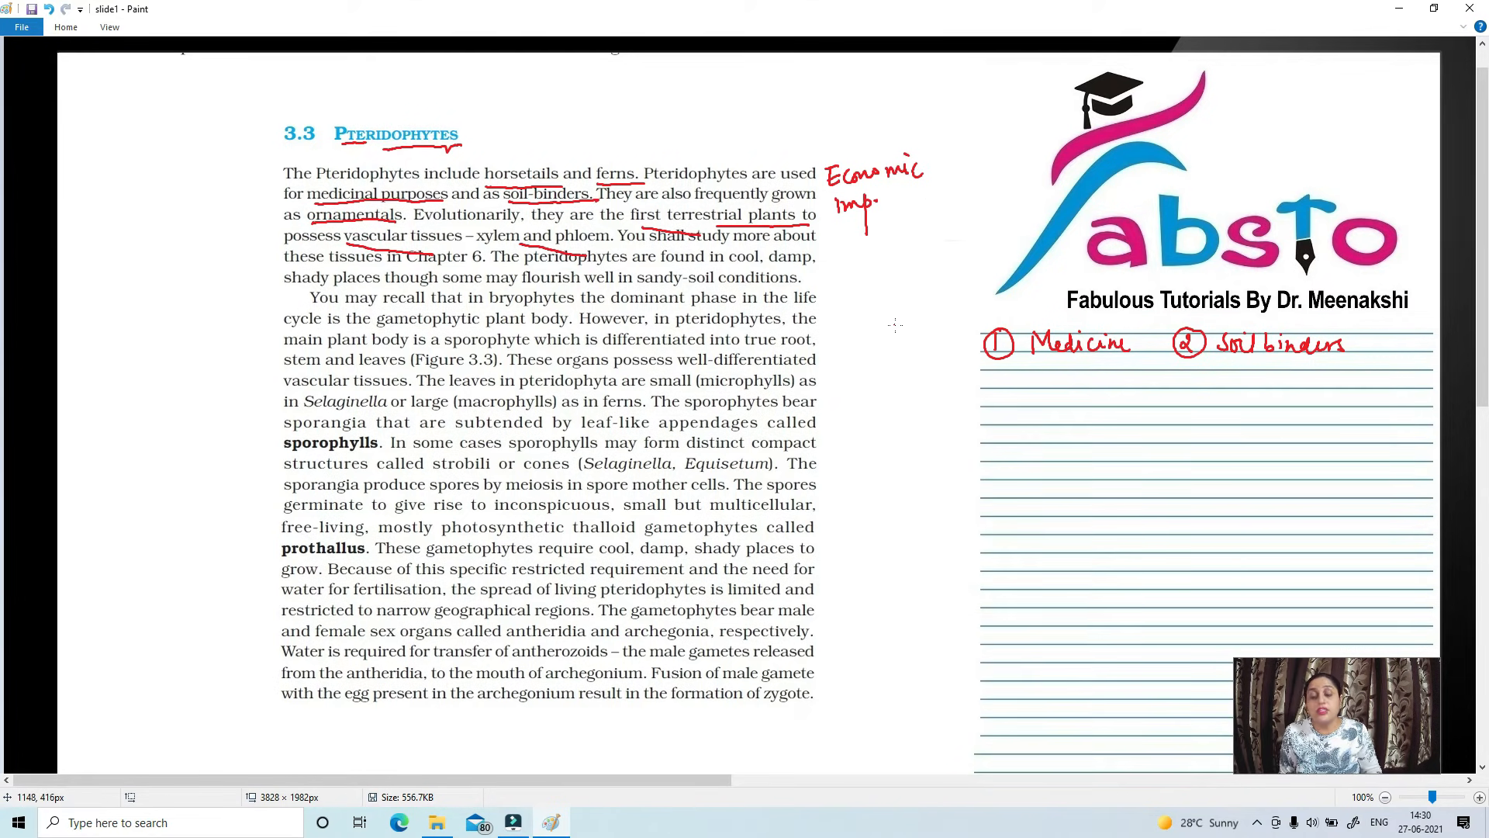
mouse_move(859, 264)
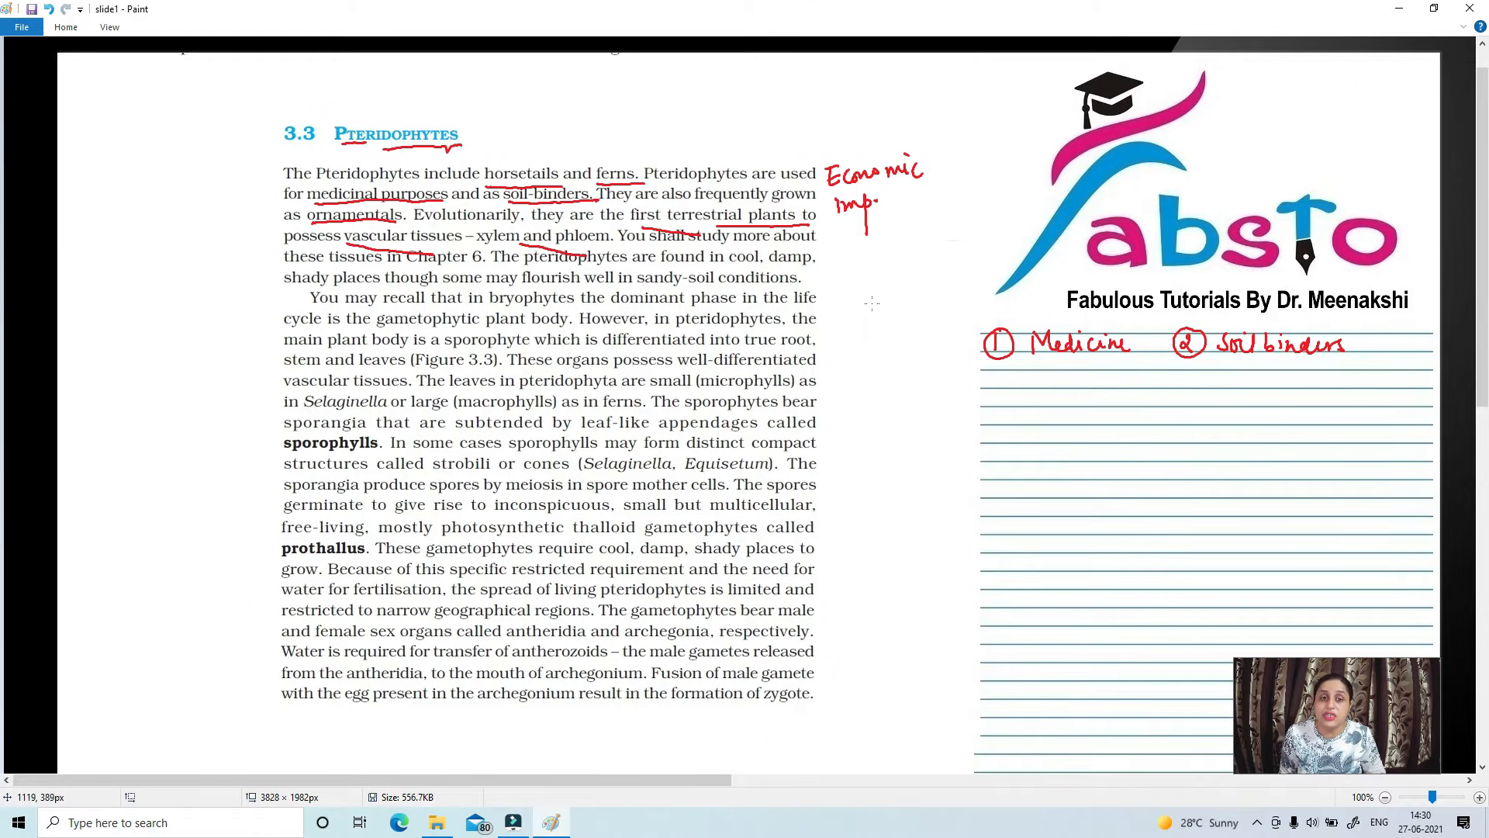
mouse_move(867, 298)
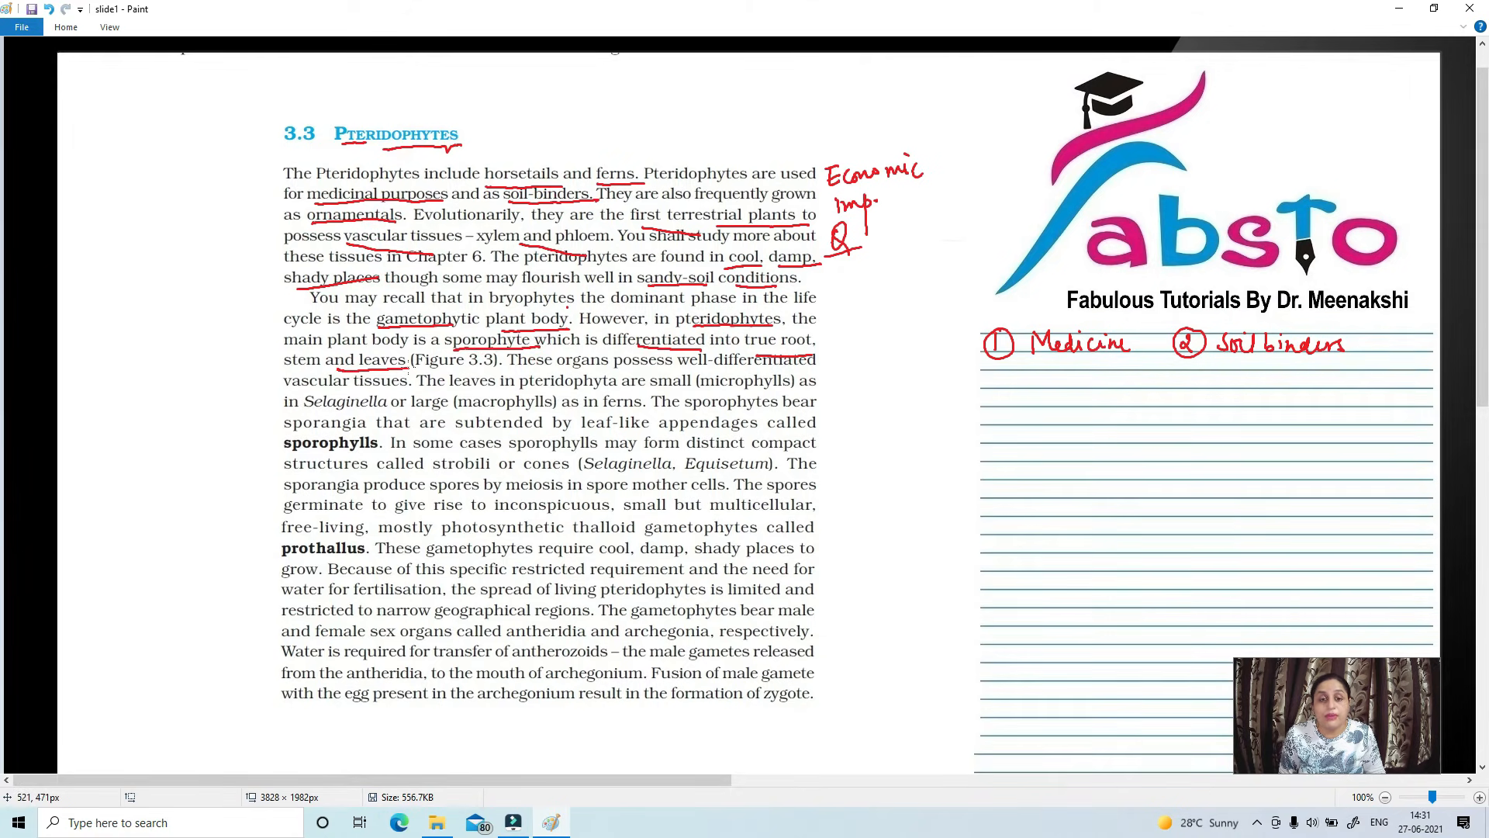
mouse_move(836, 283)
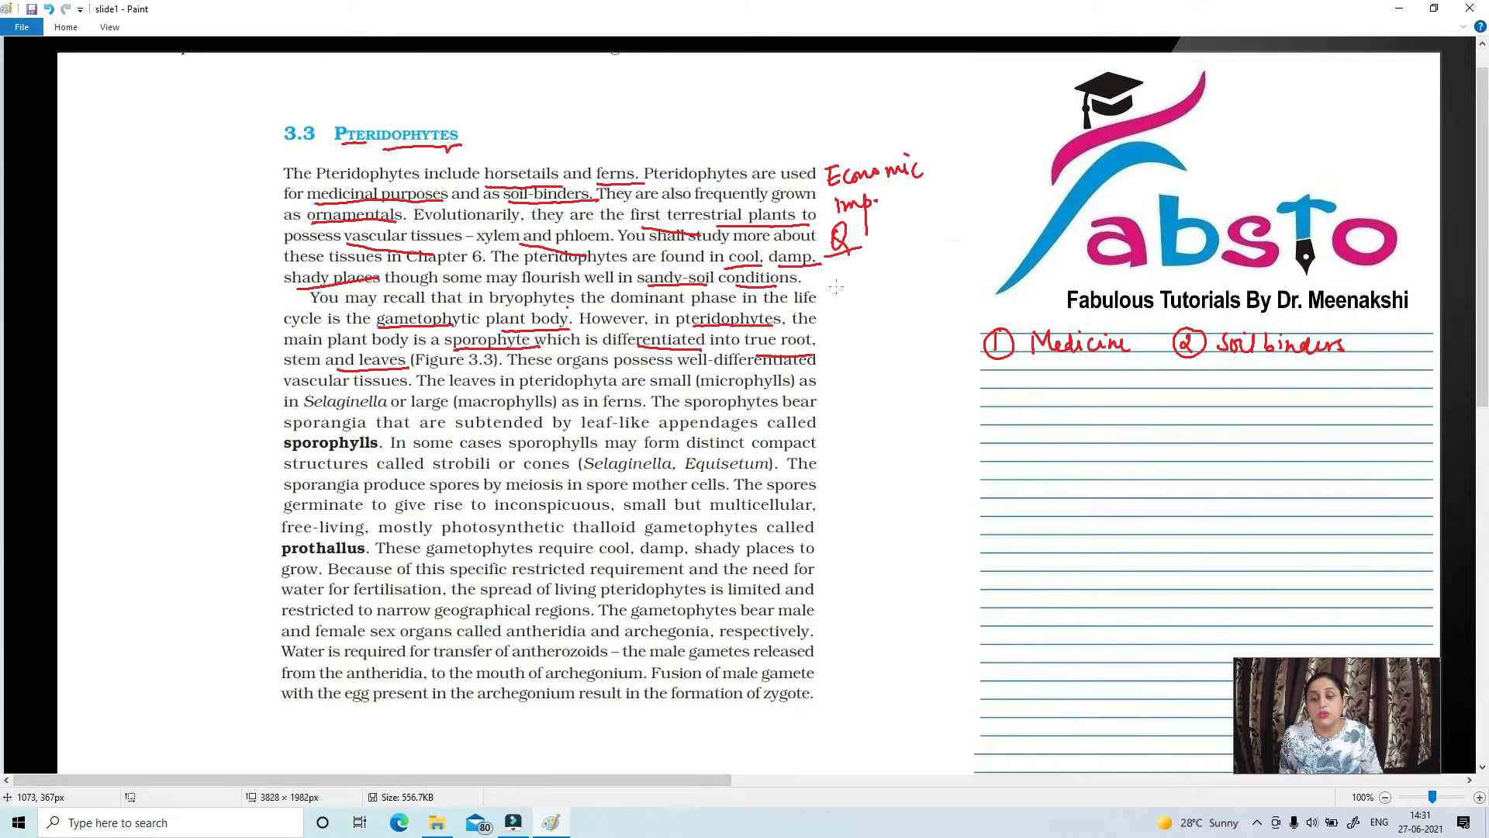
mouse_move(836, 286)
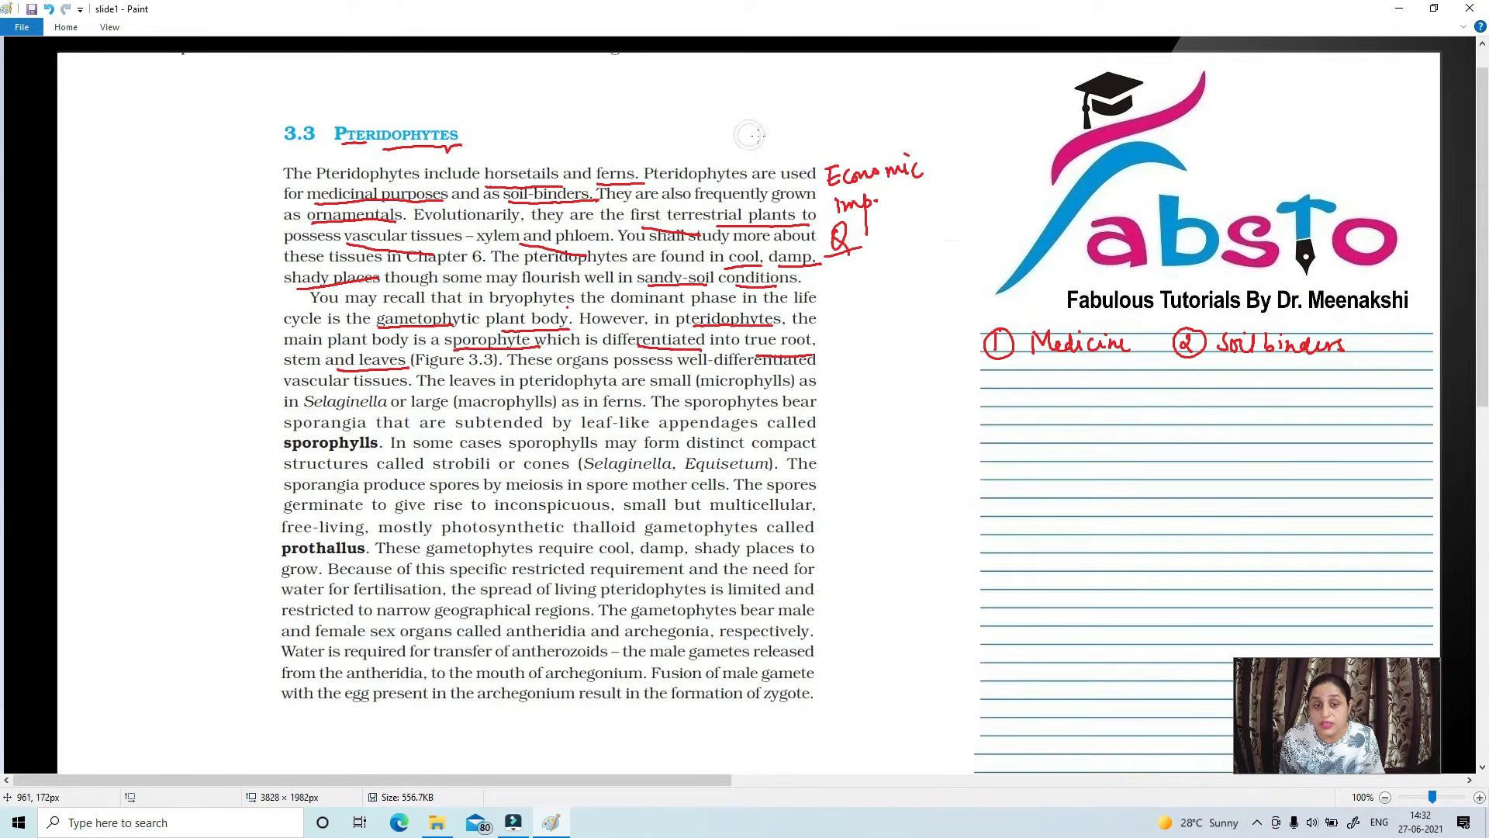
mouse_move(604, 366)
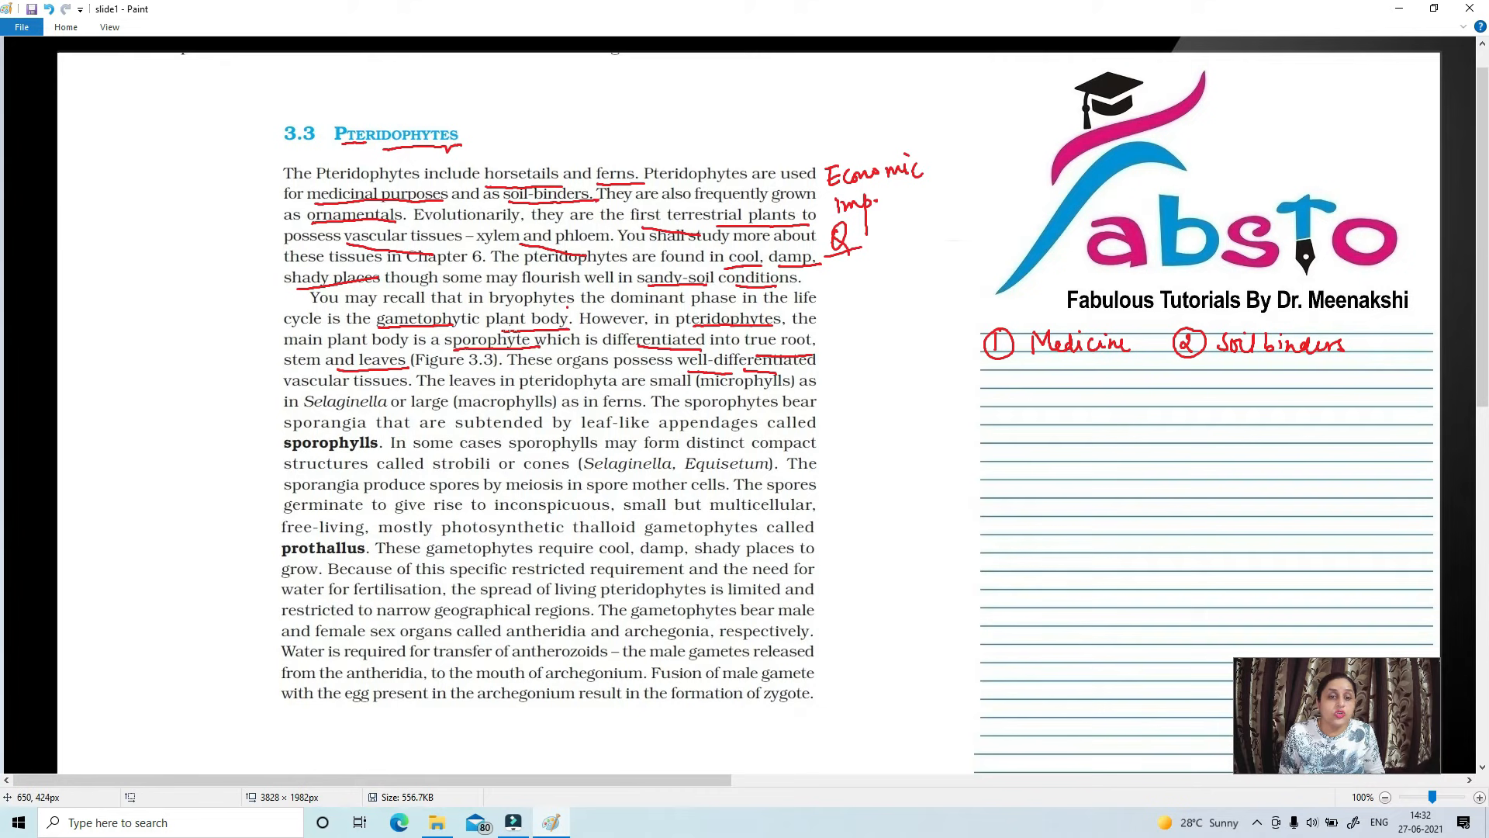
mouse_move(622, 326)
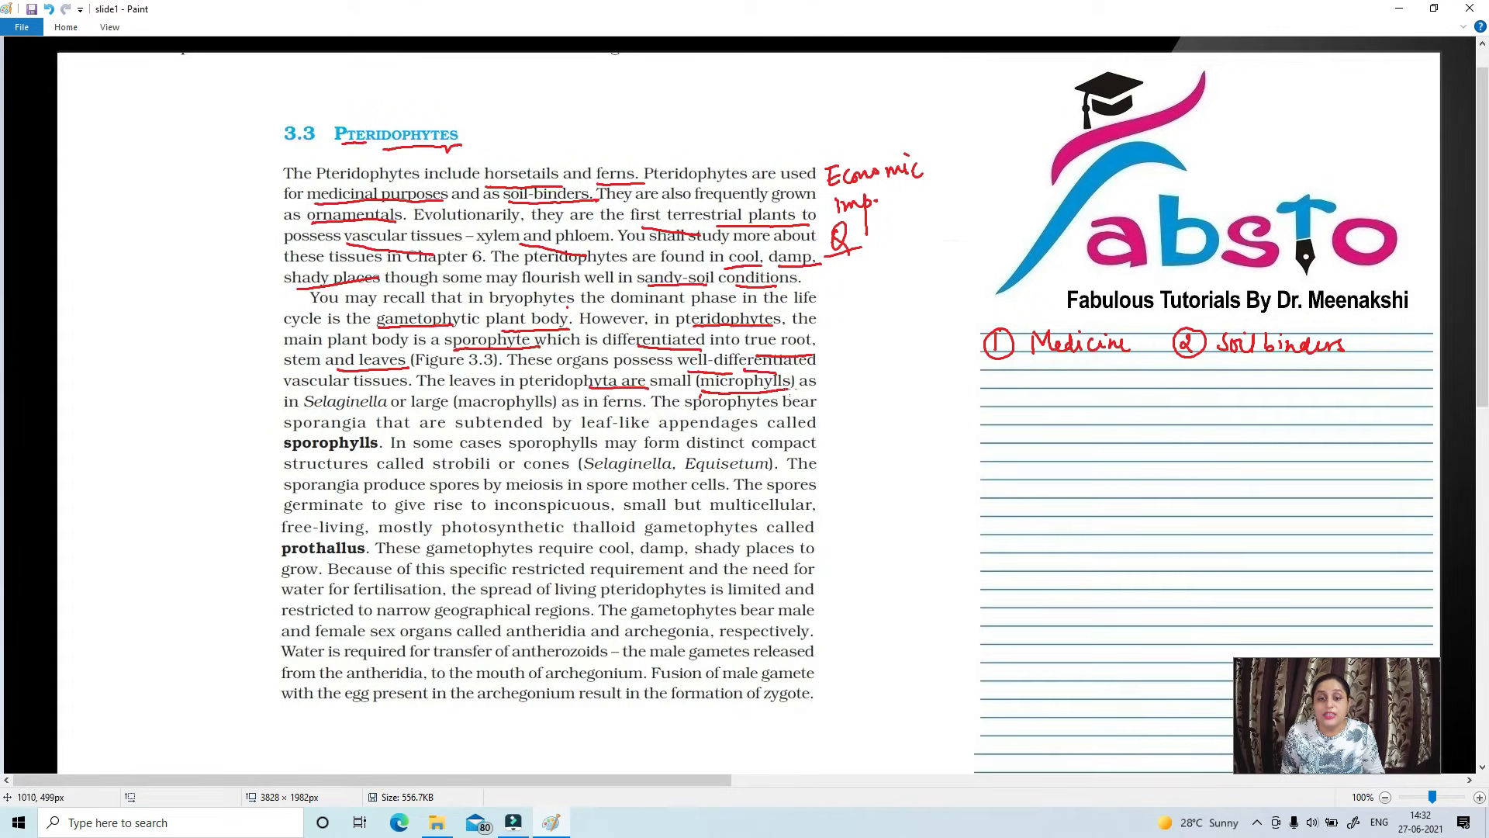
mouse_move(309, 397)
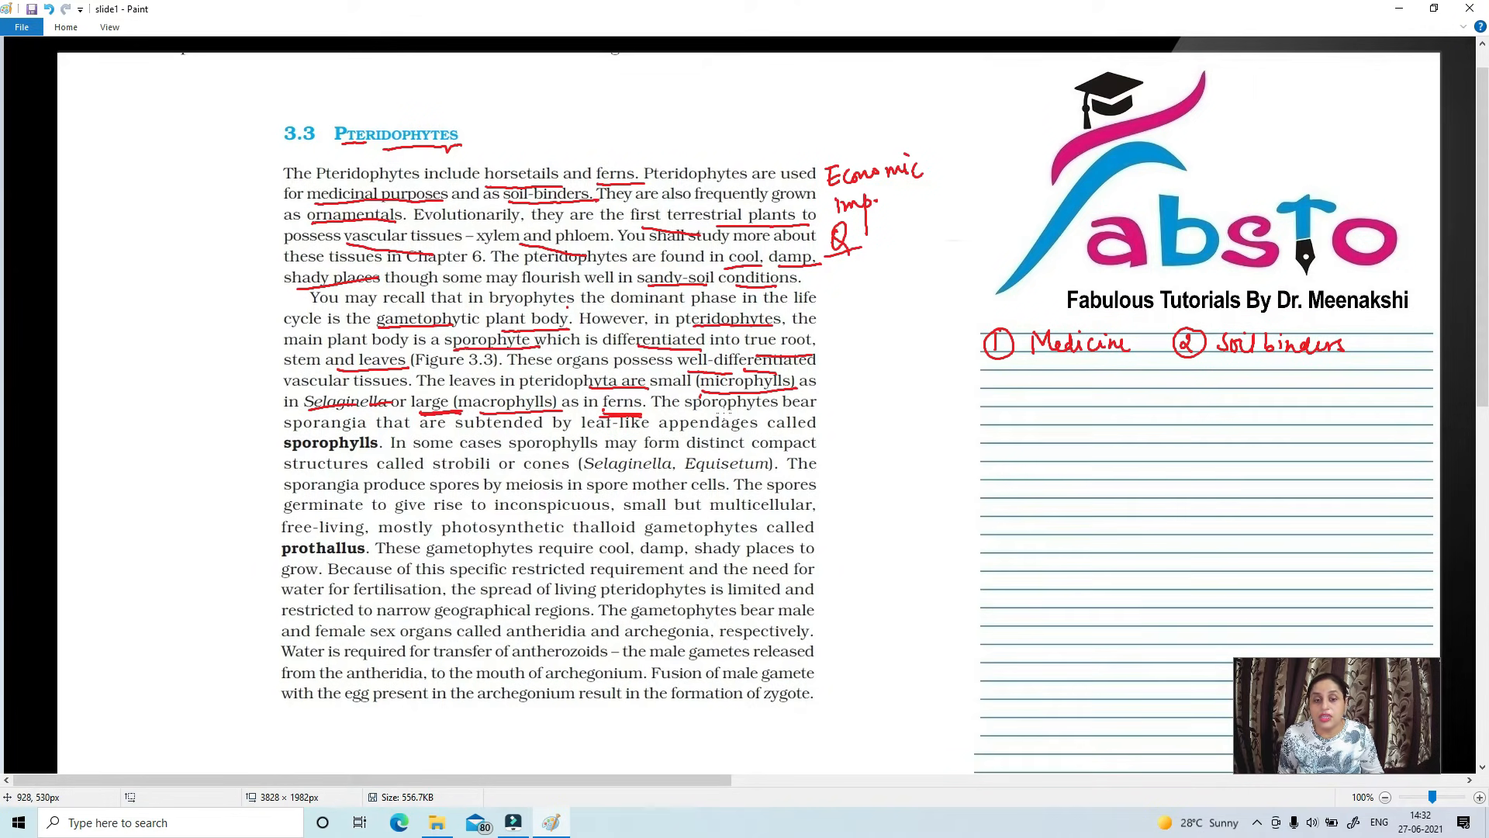
mouse_move(722, 408)
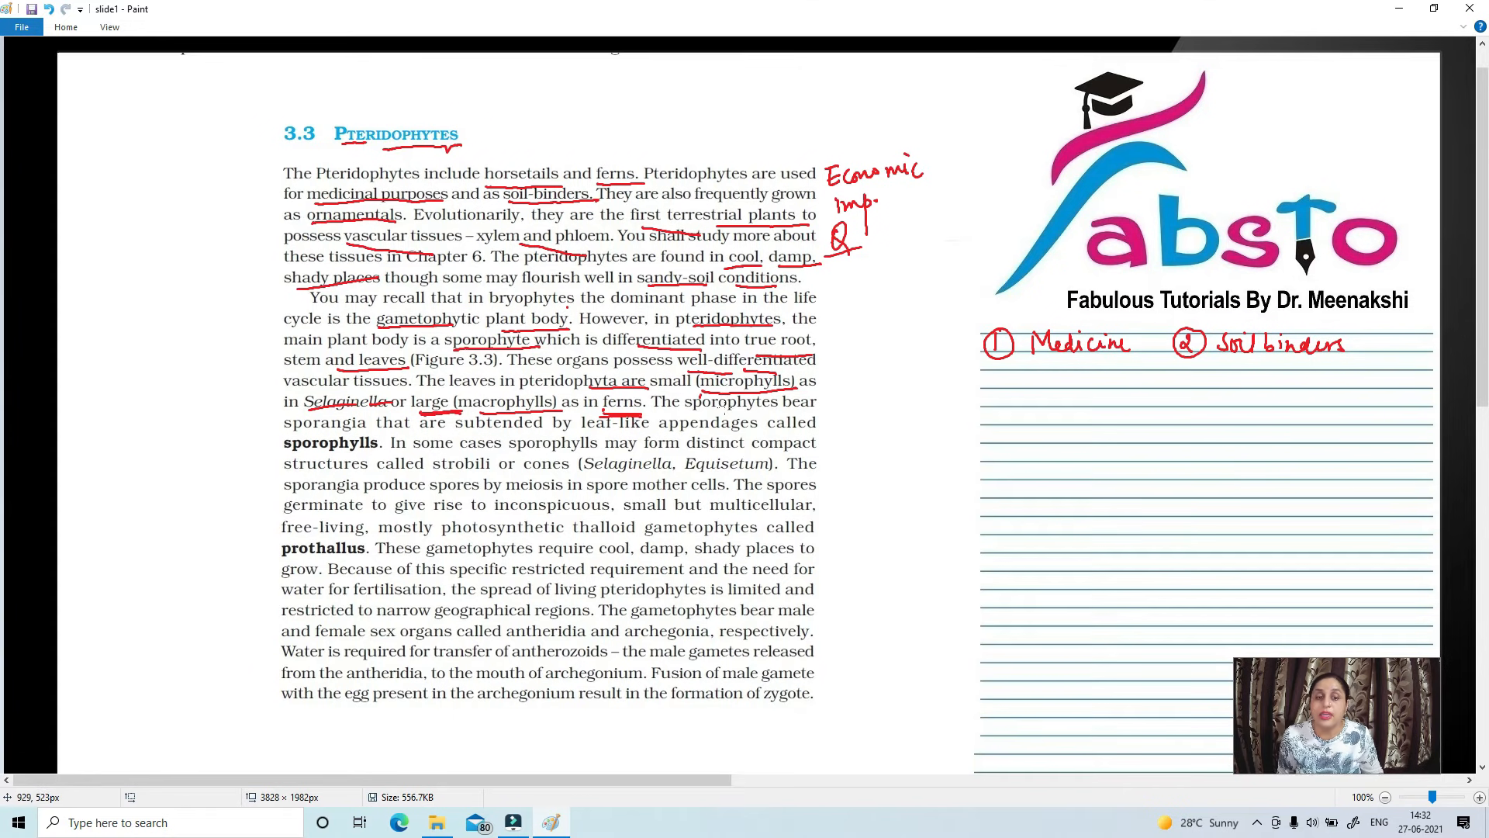
mouse_move(721, 404)
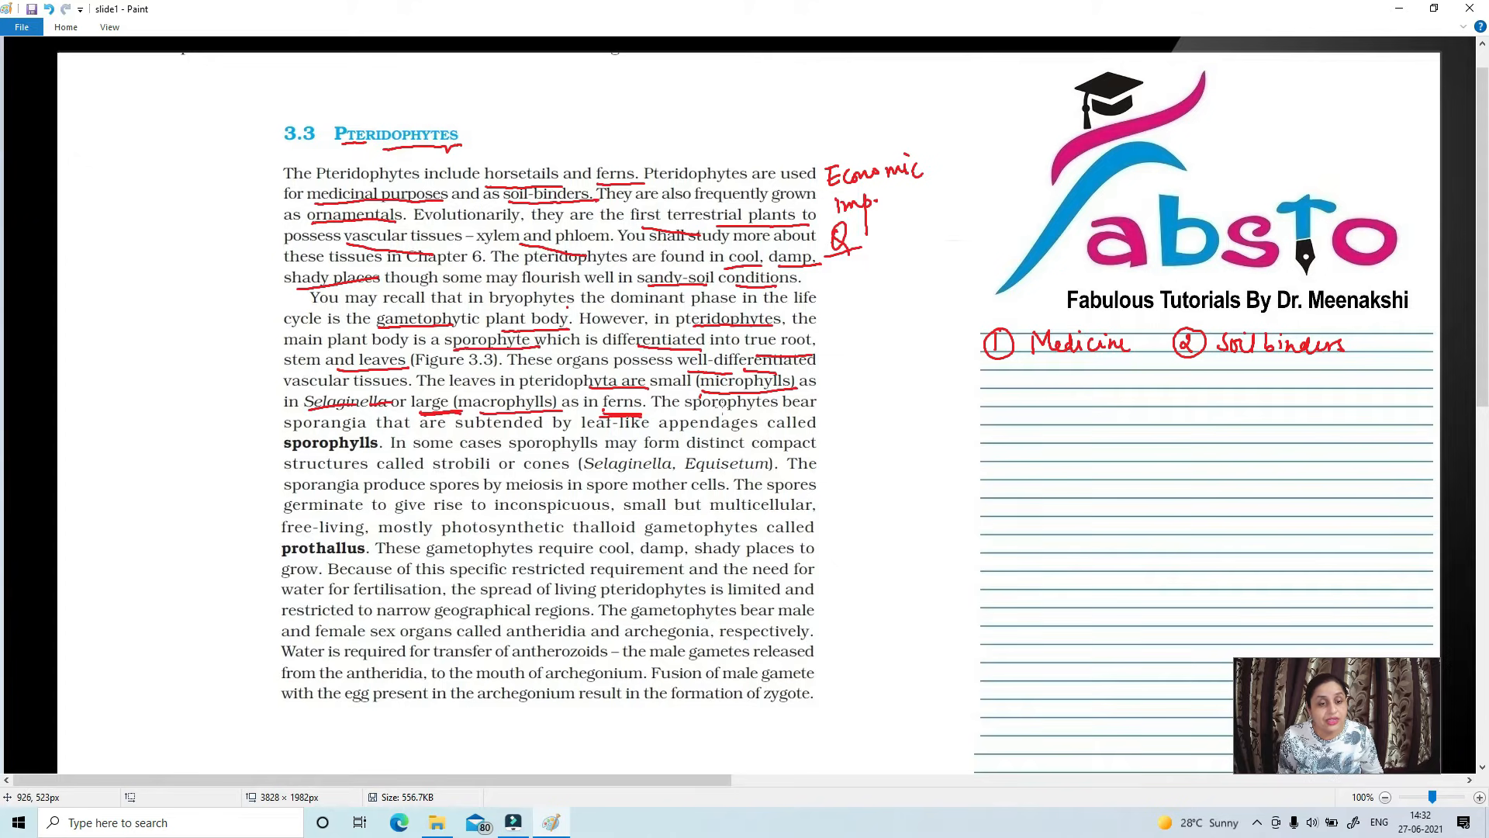
mouse_move(726, 412)
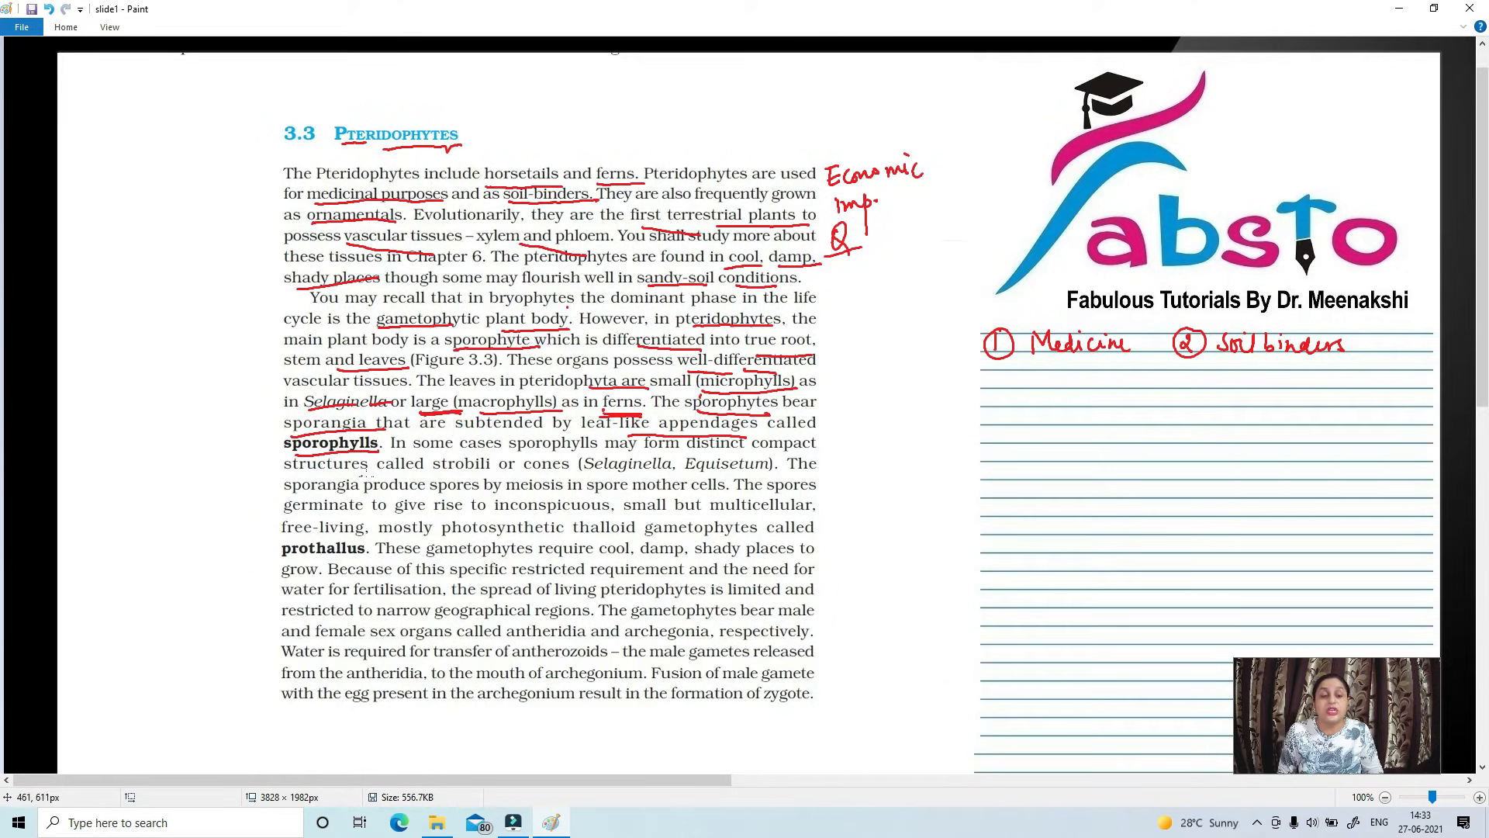
mouse_move(548, 476)
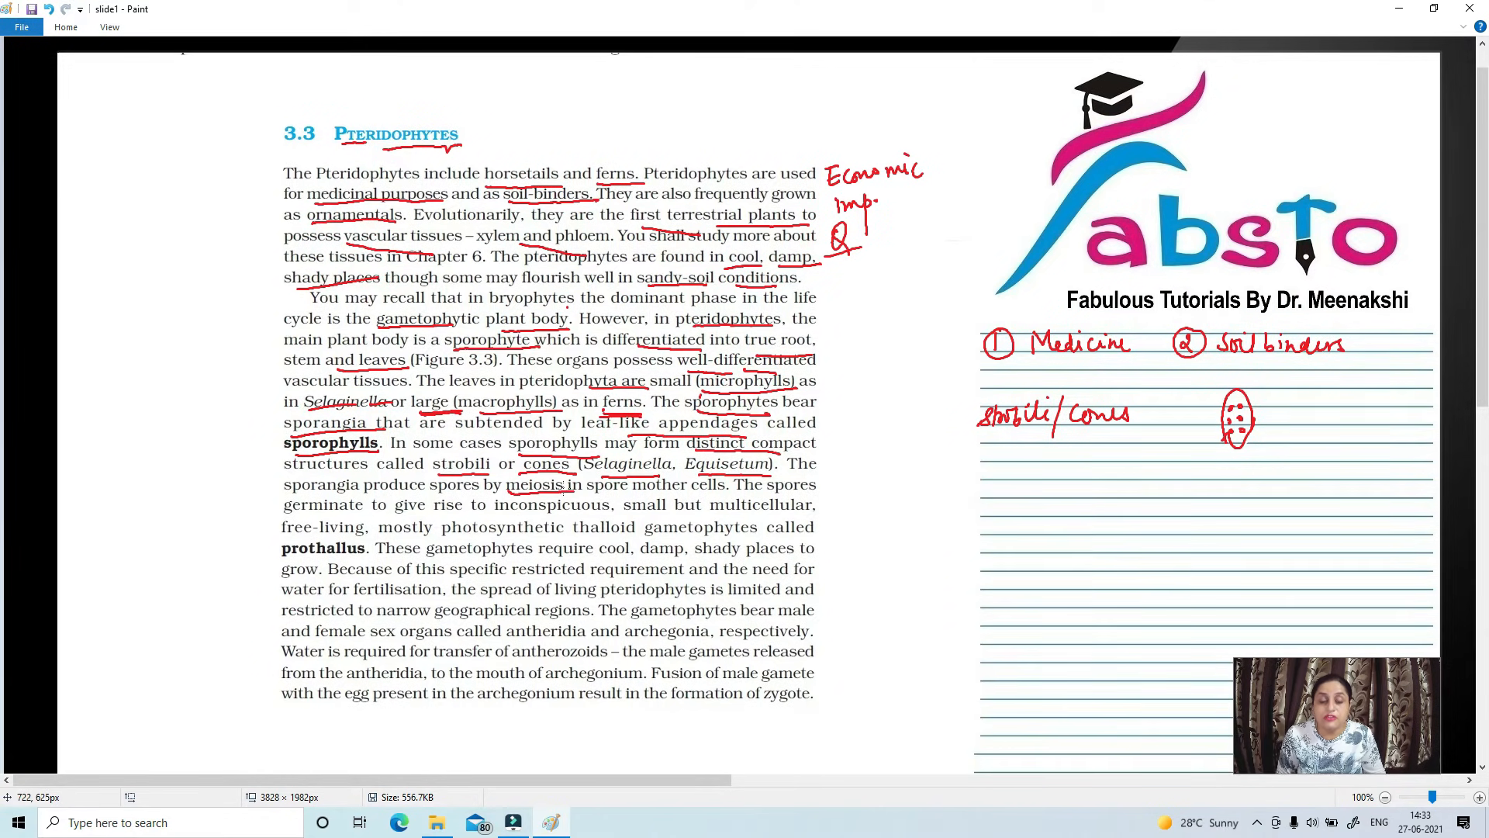
mouse_move(735, 518)
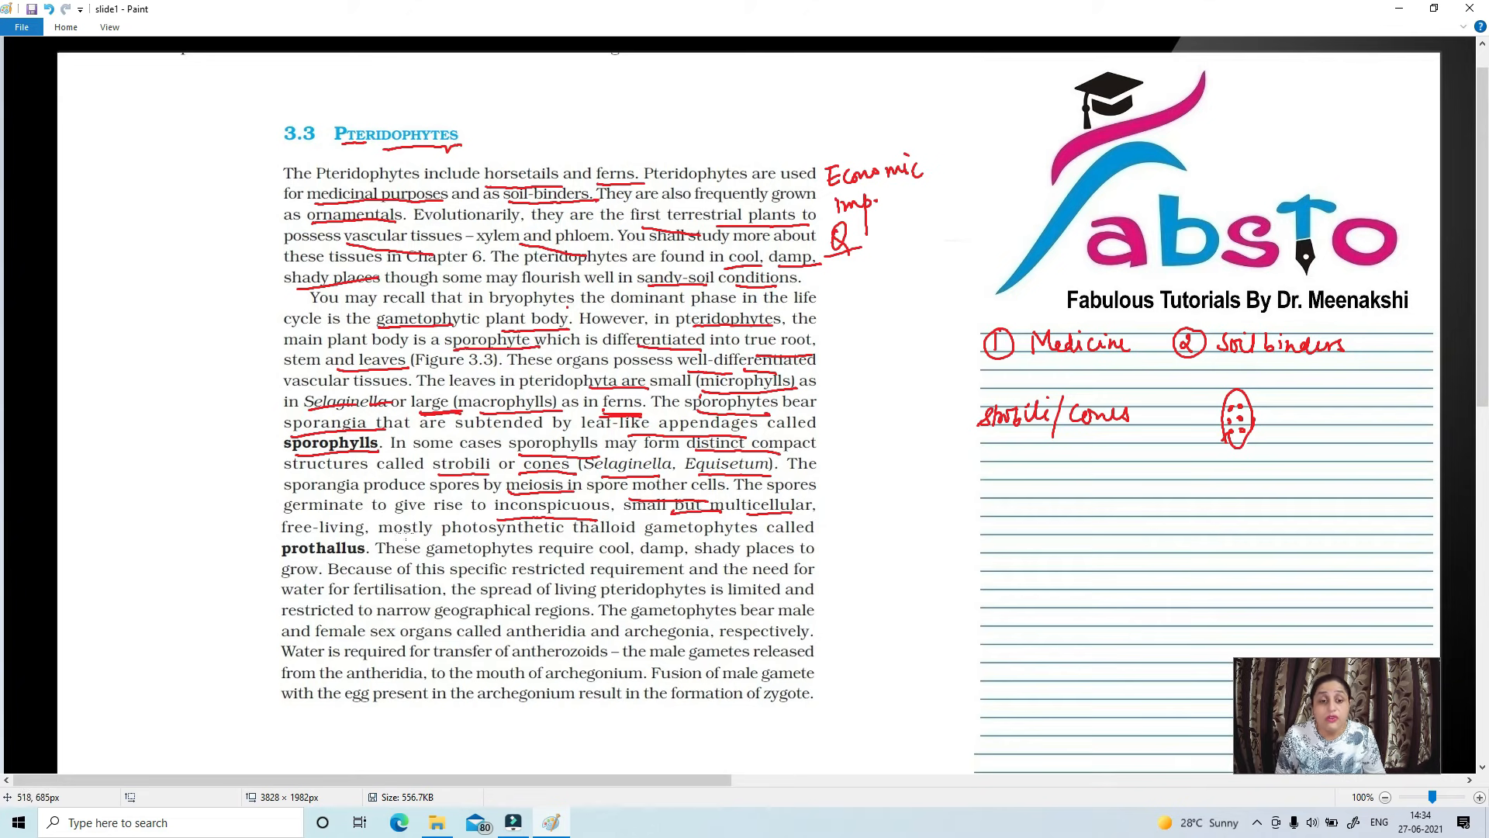
mouse_move(514, 549)
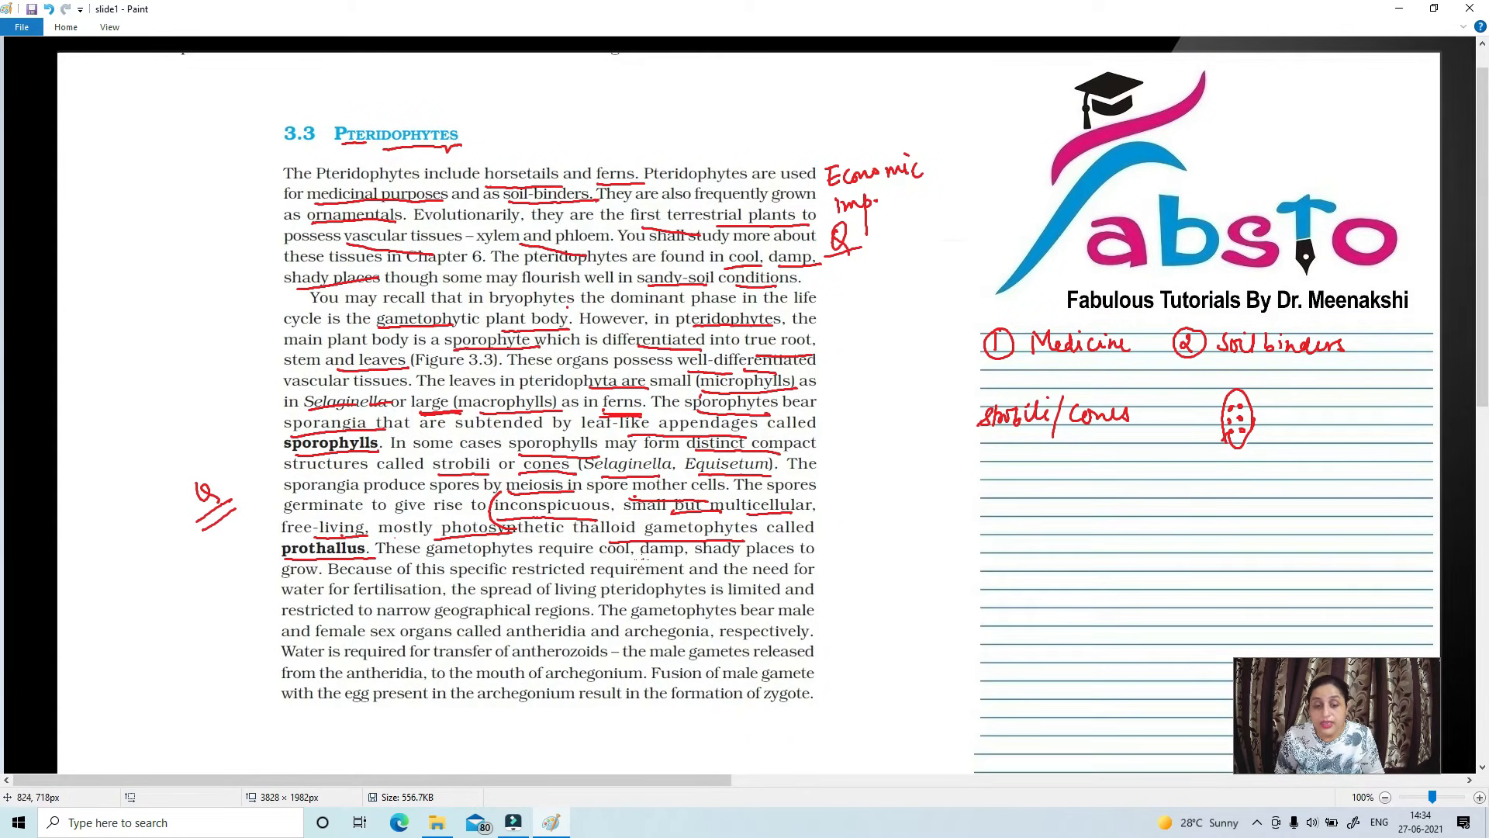
mouse_move(618, 560)
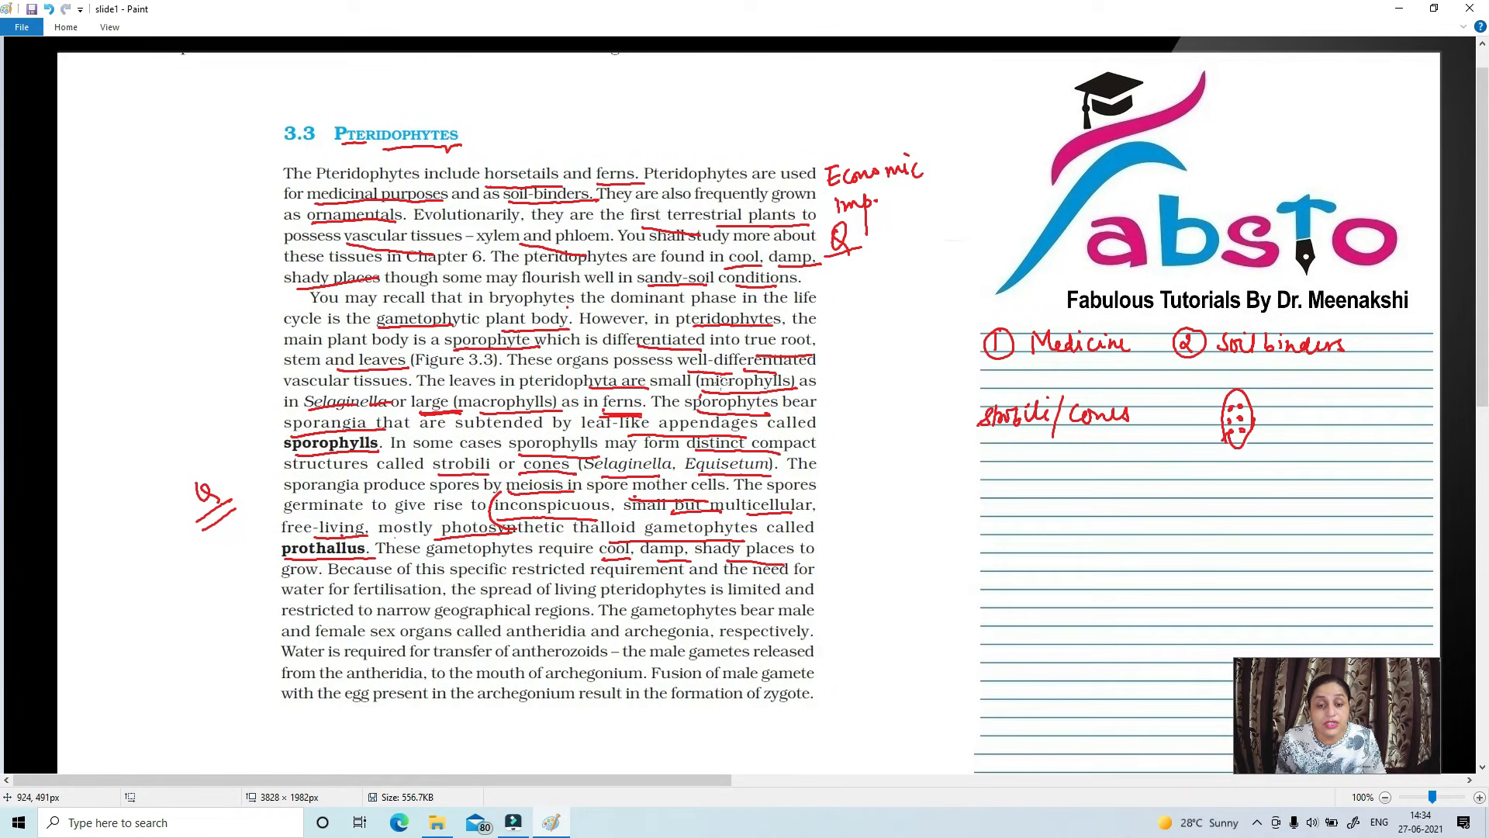
mouse_move(645, 383)
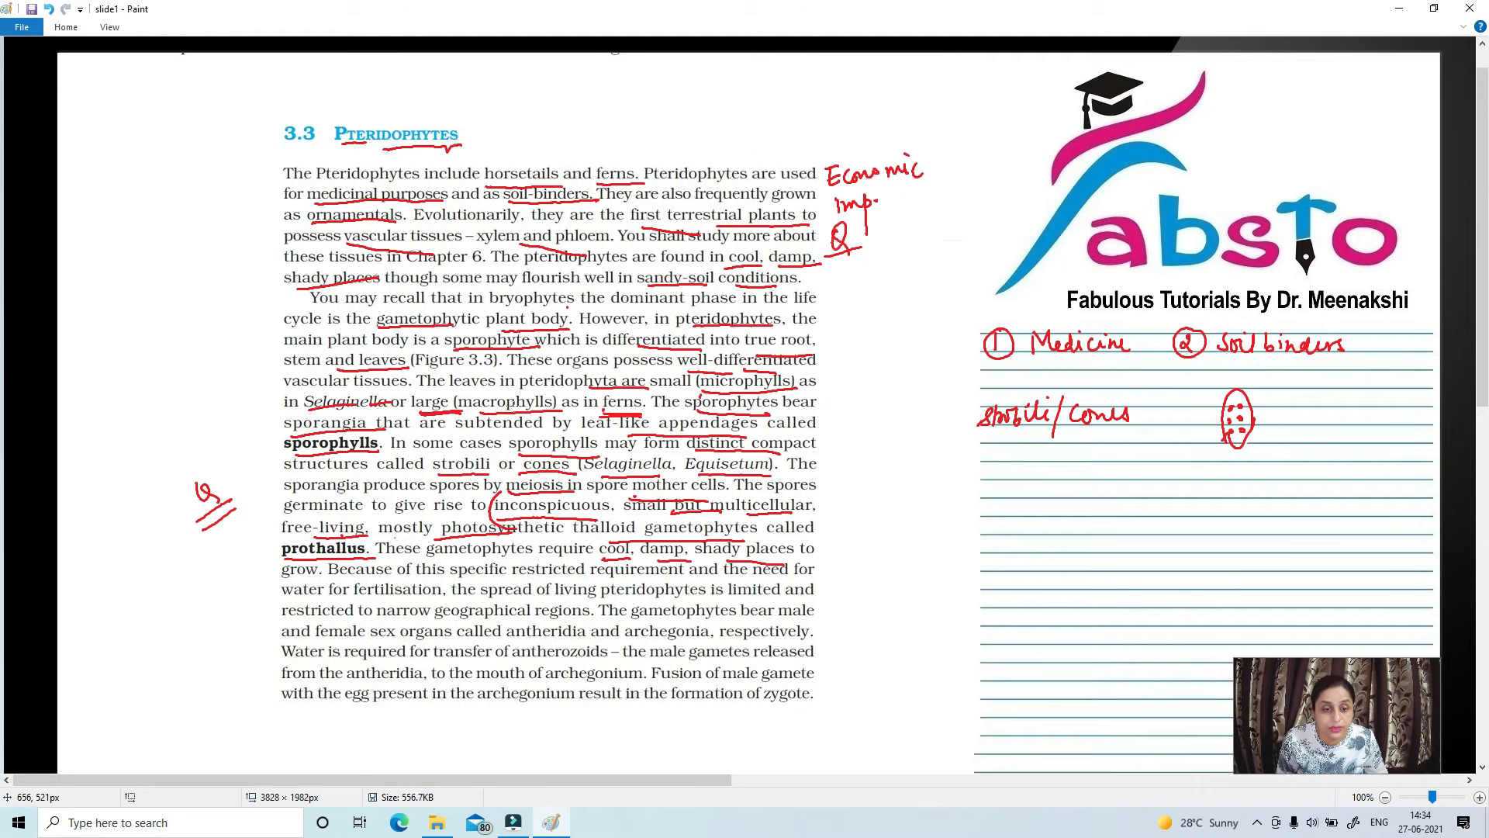
mouse_move(362, 484)
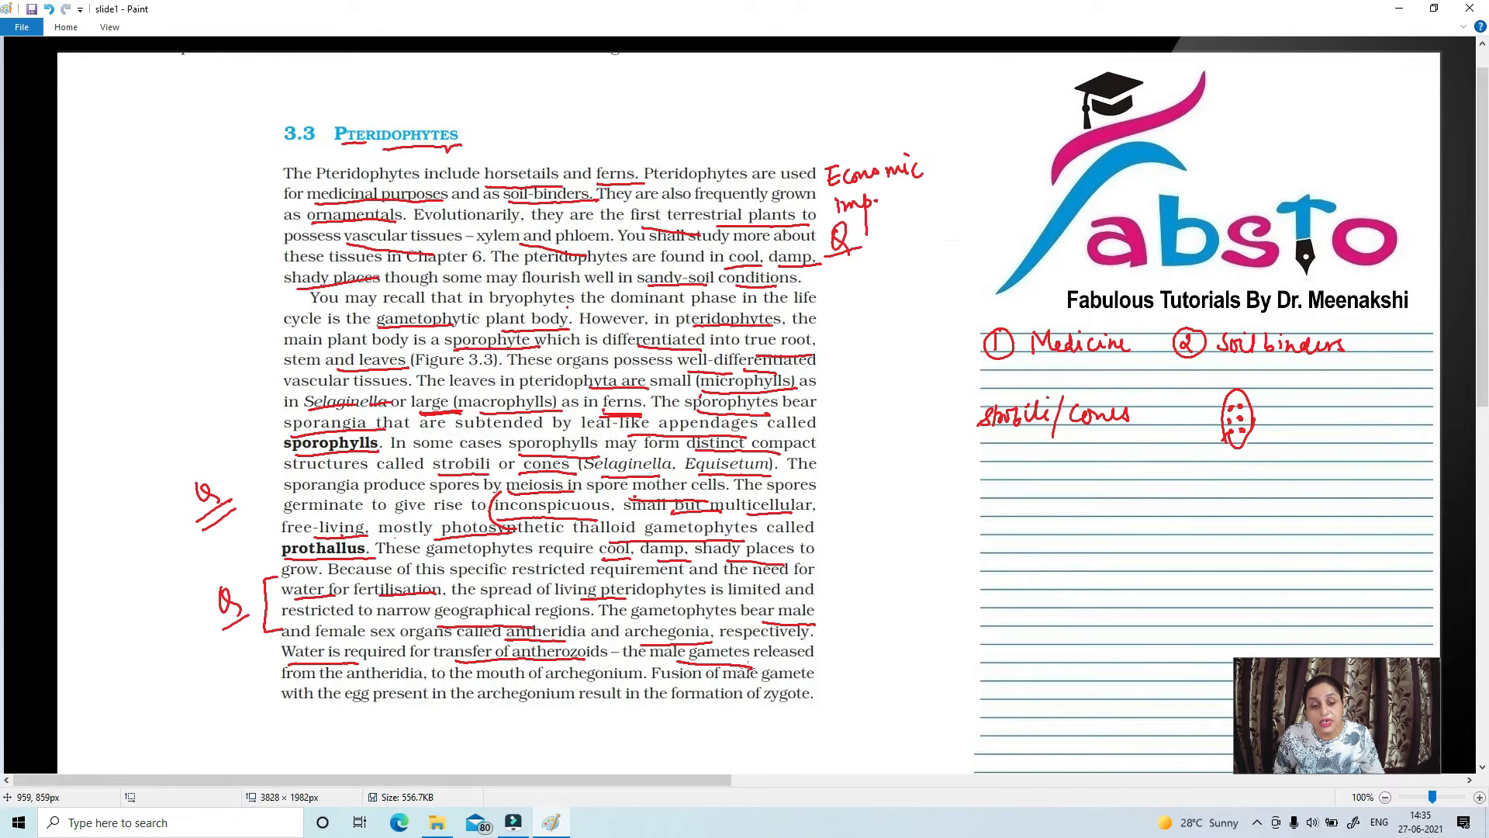
mouse_move(375, 684)
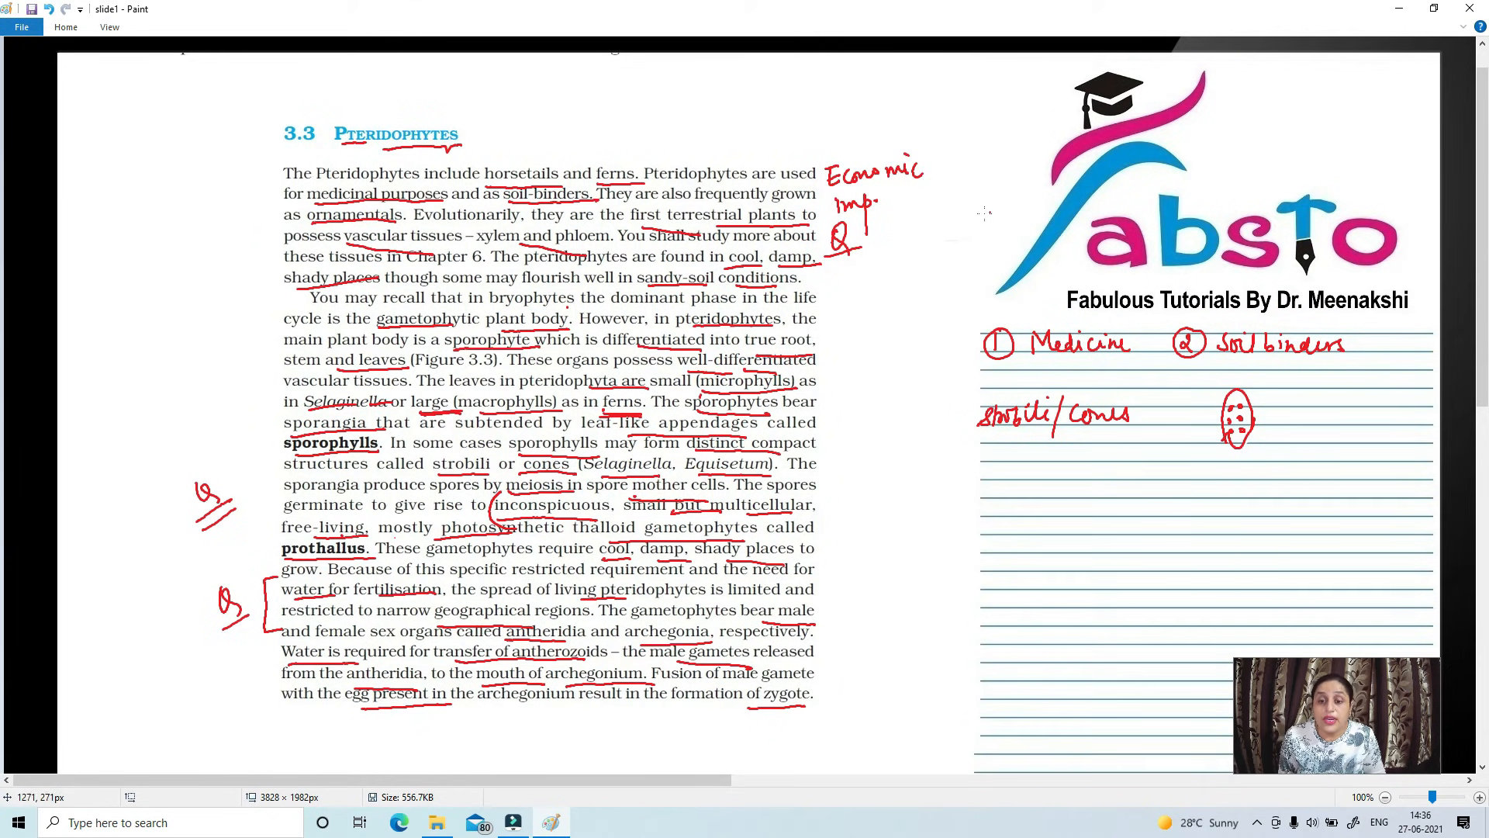
mouse_move(1026, 376)
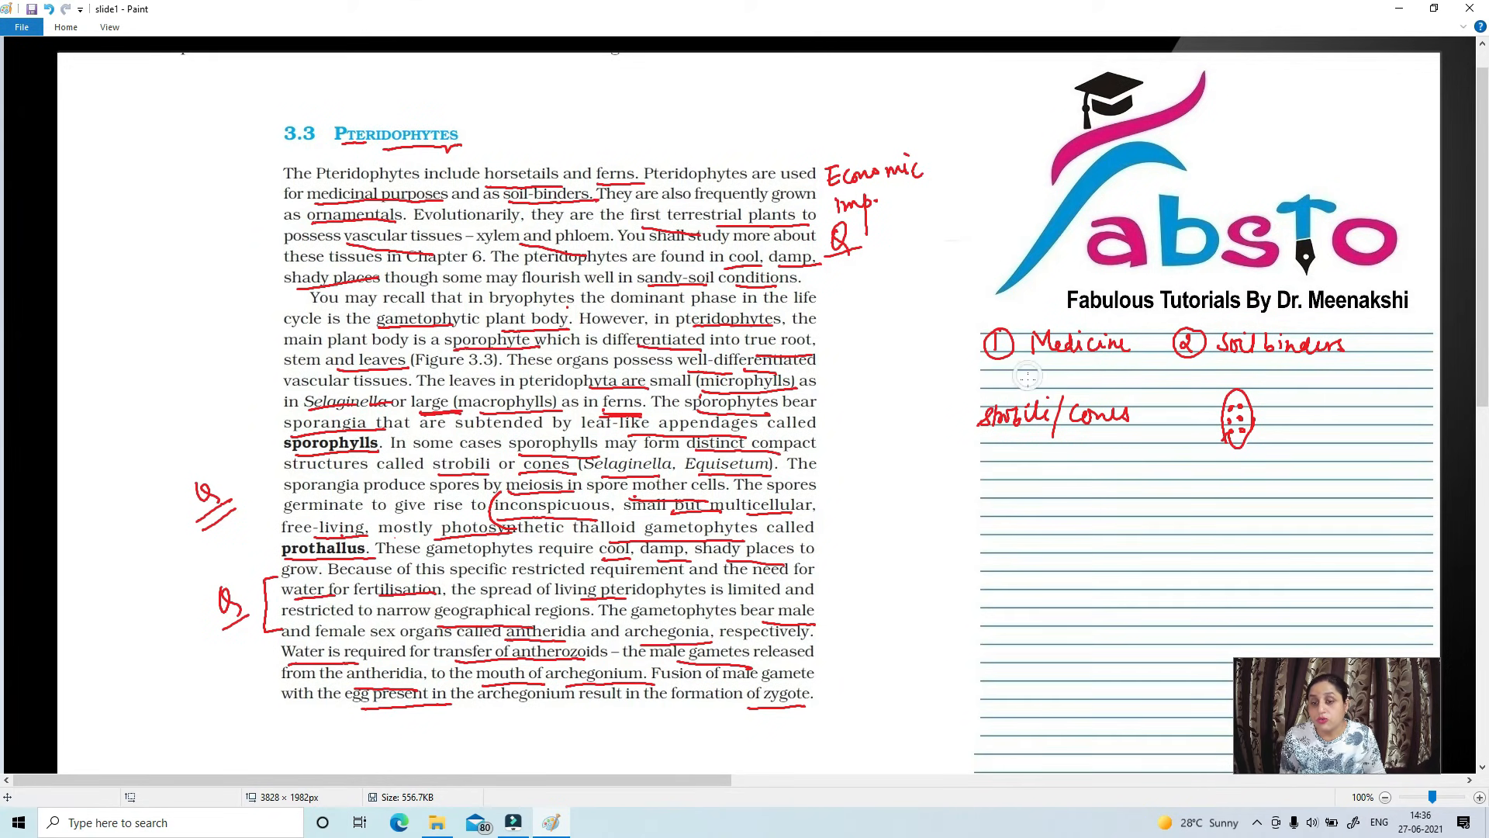
mouse_move(1097, 399)
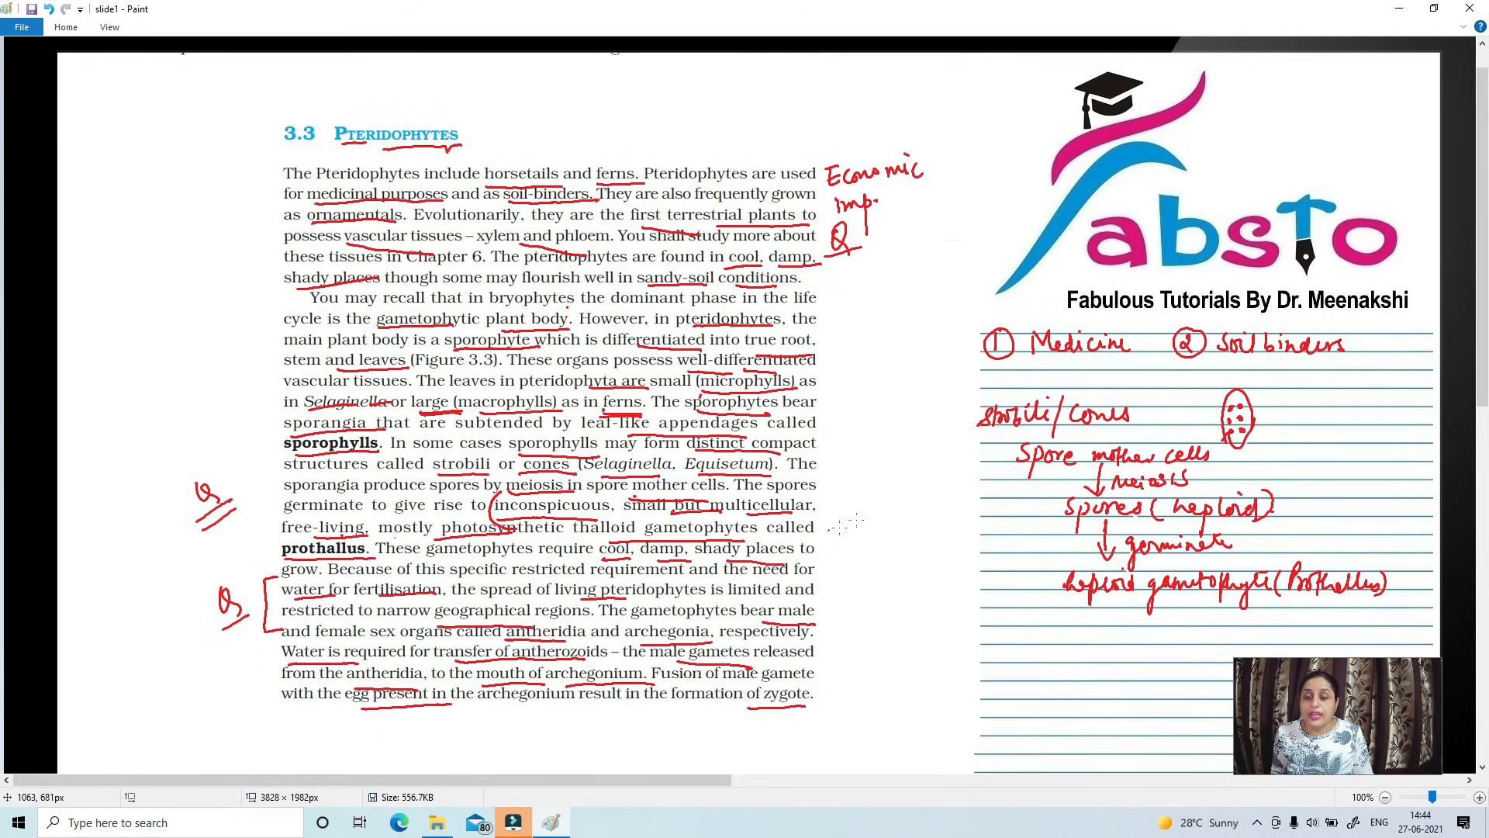
mouse_move(869, 513)
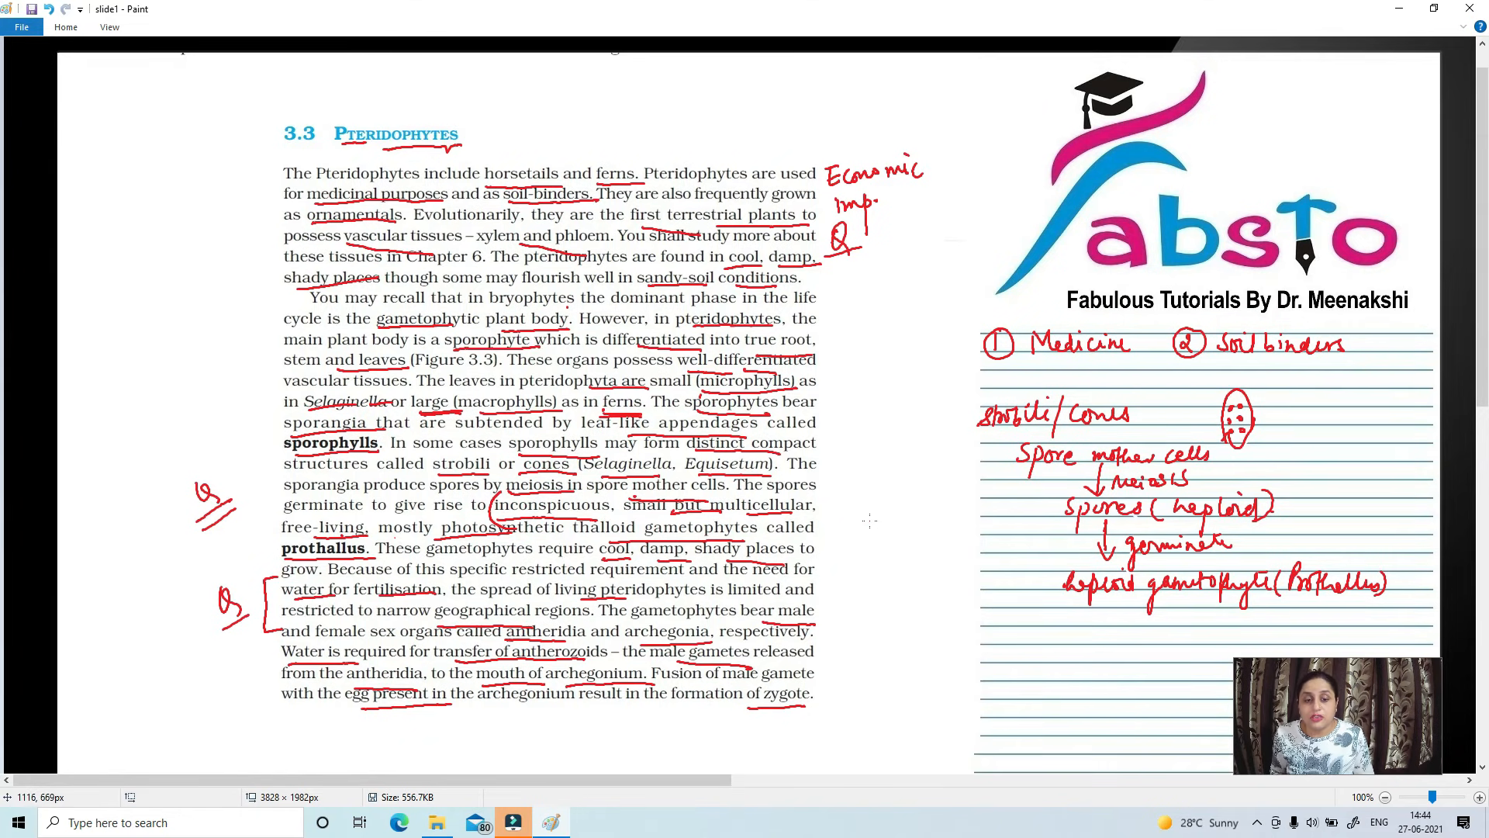
mouse_move(945, 495)
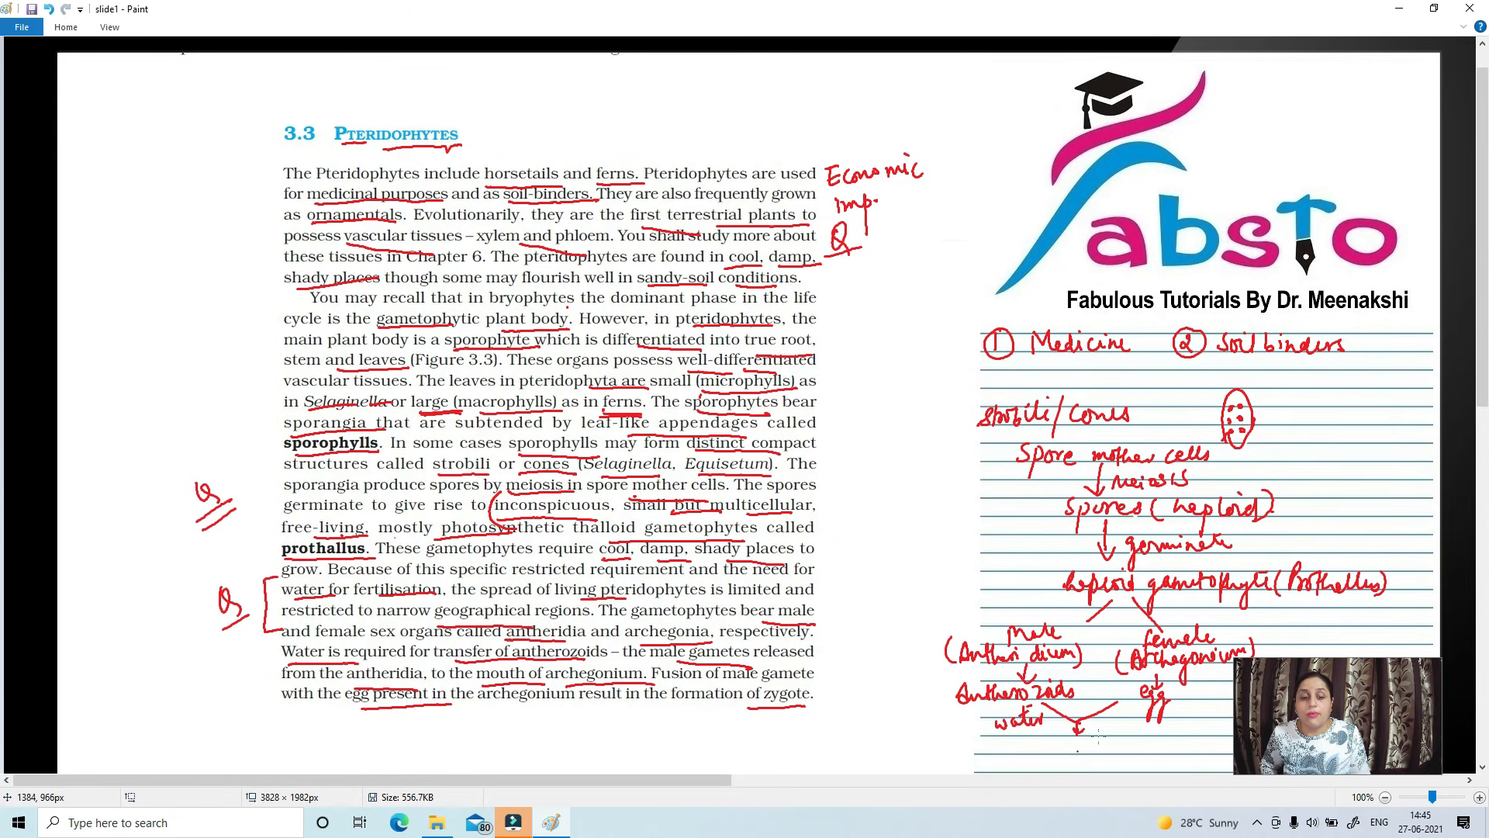
mouse_move(1044, 746)
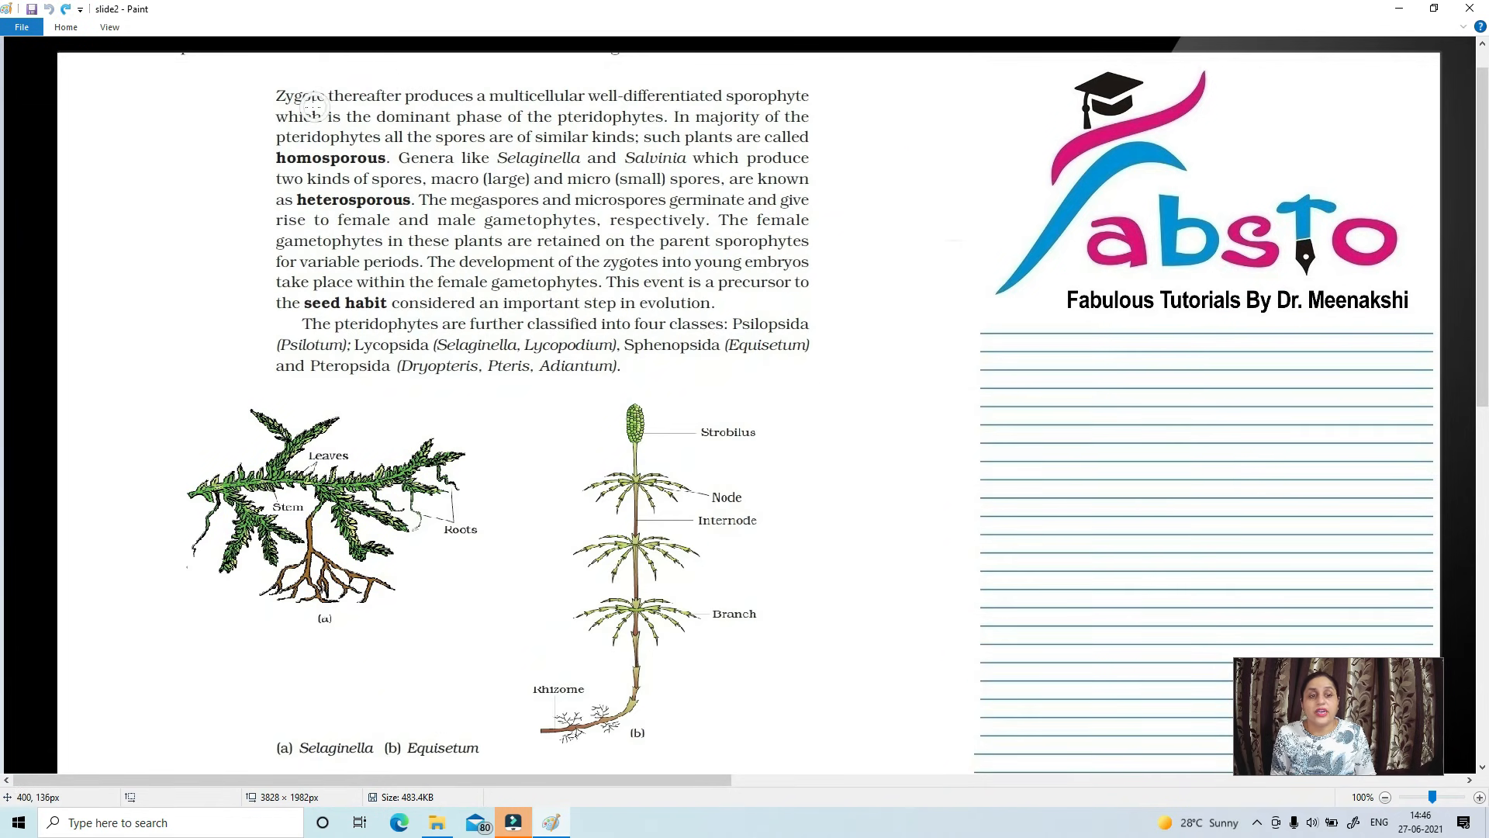
mouse_move(406, 102)
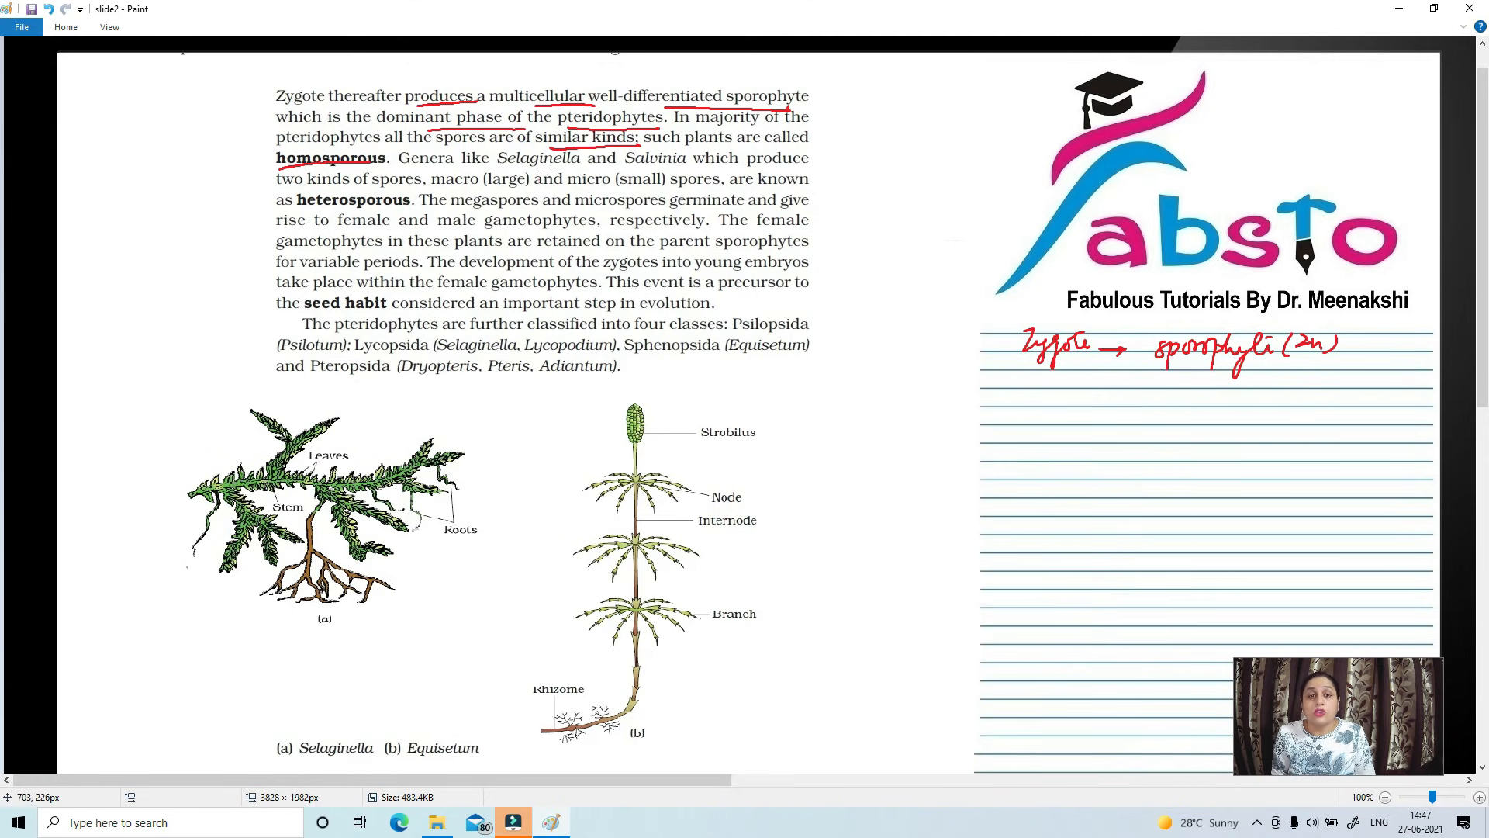
mouse_move(495, 154)
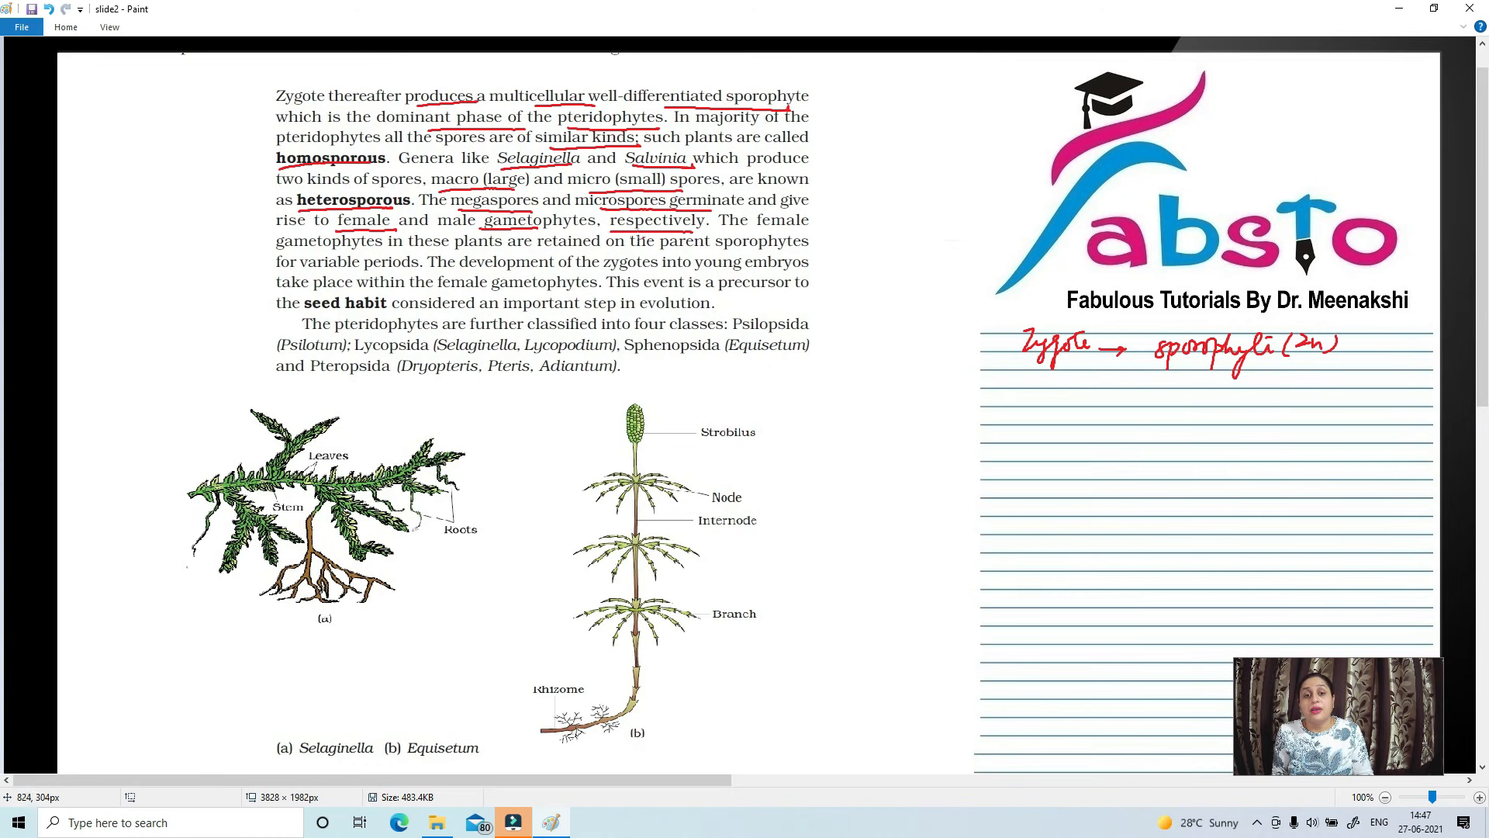
mouse_move(864, 254)
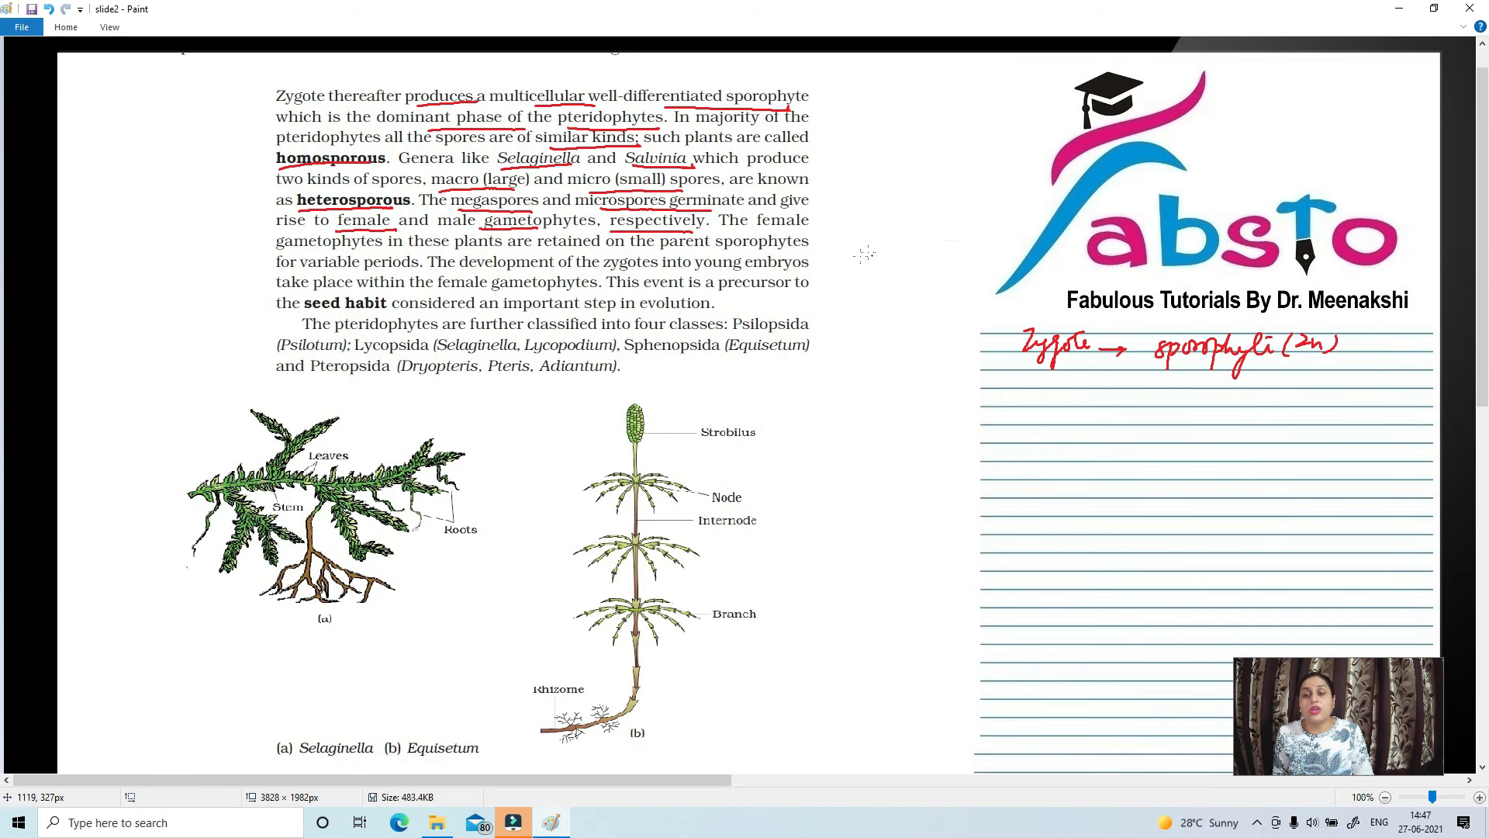
mouse_move(850, 273)
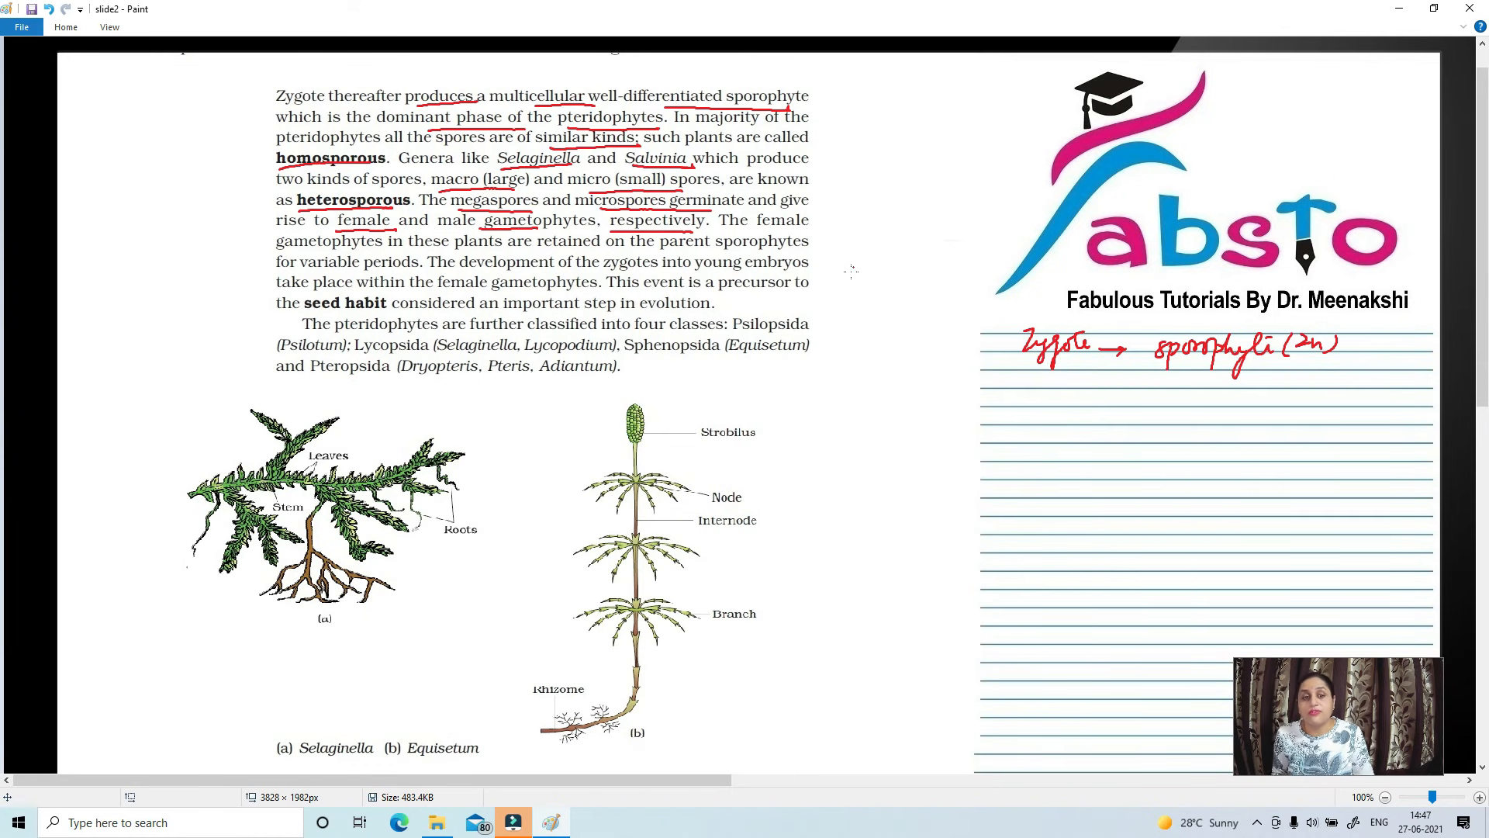
mouse_move(853, 263)
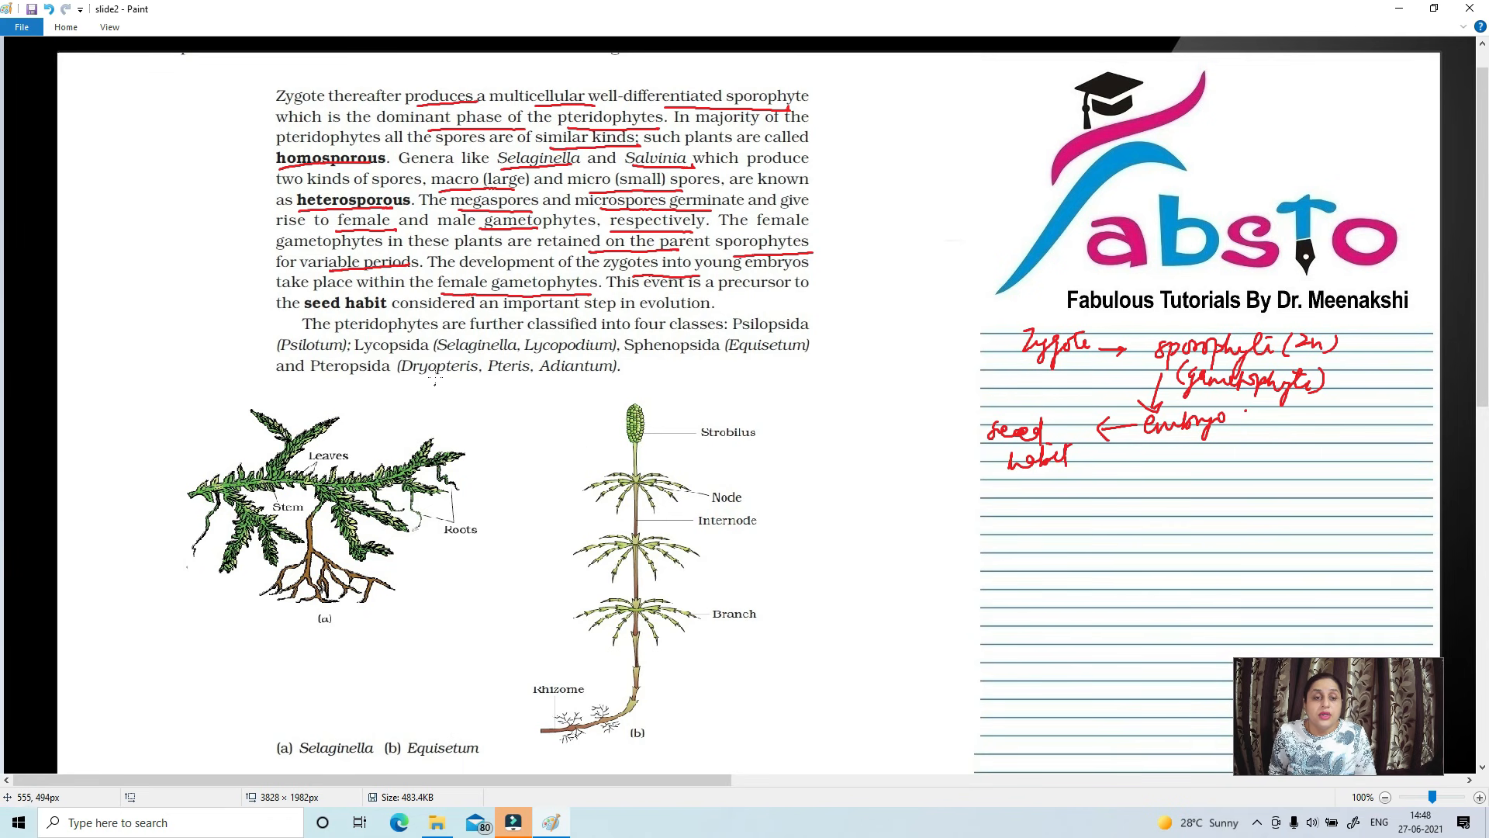
mouse_move(655, 338)
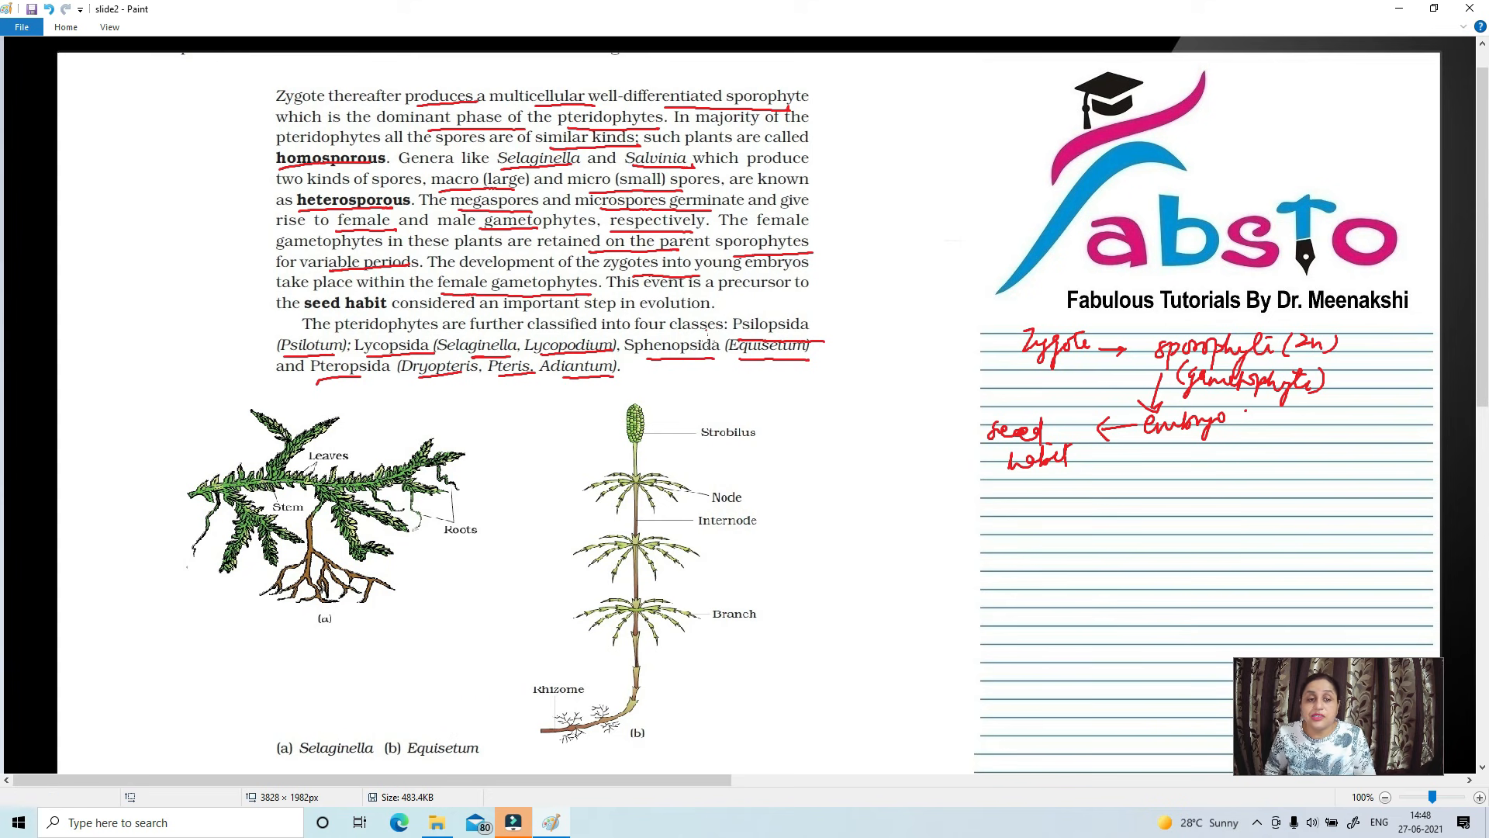
mouse_move(849, 219)
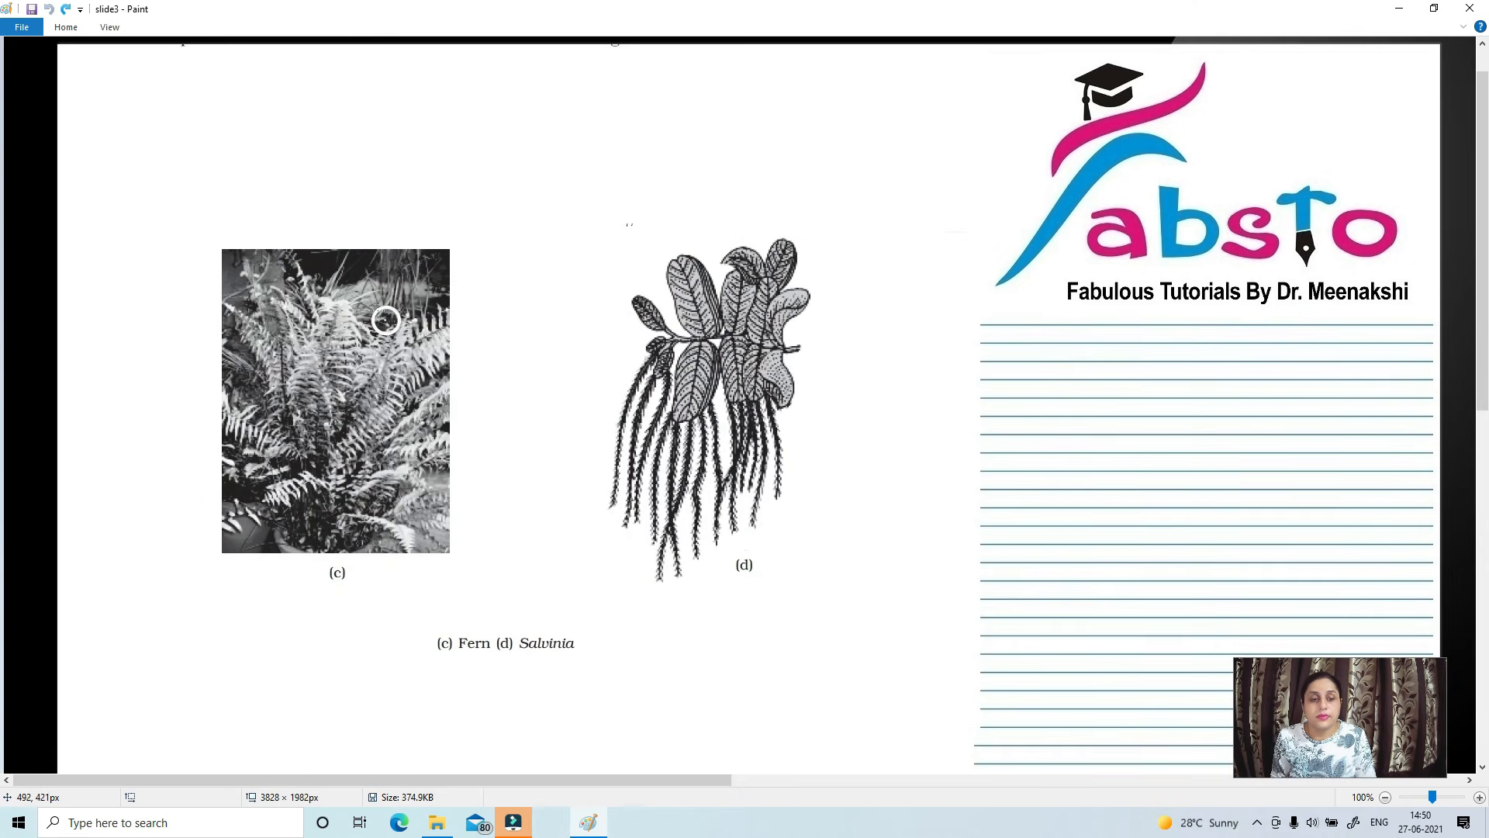
mouse_move(385, 358)
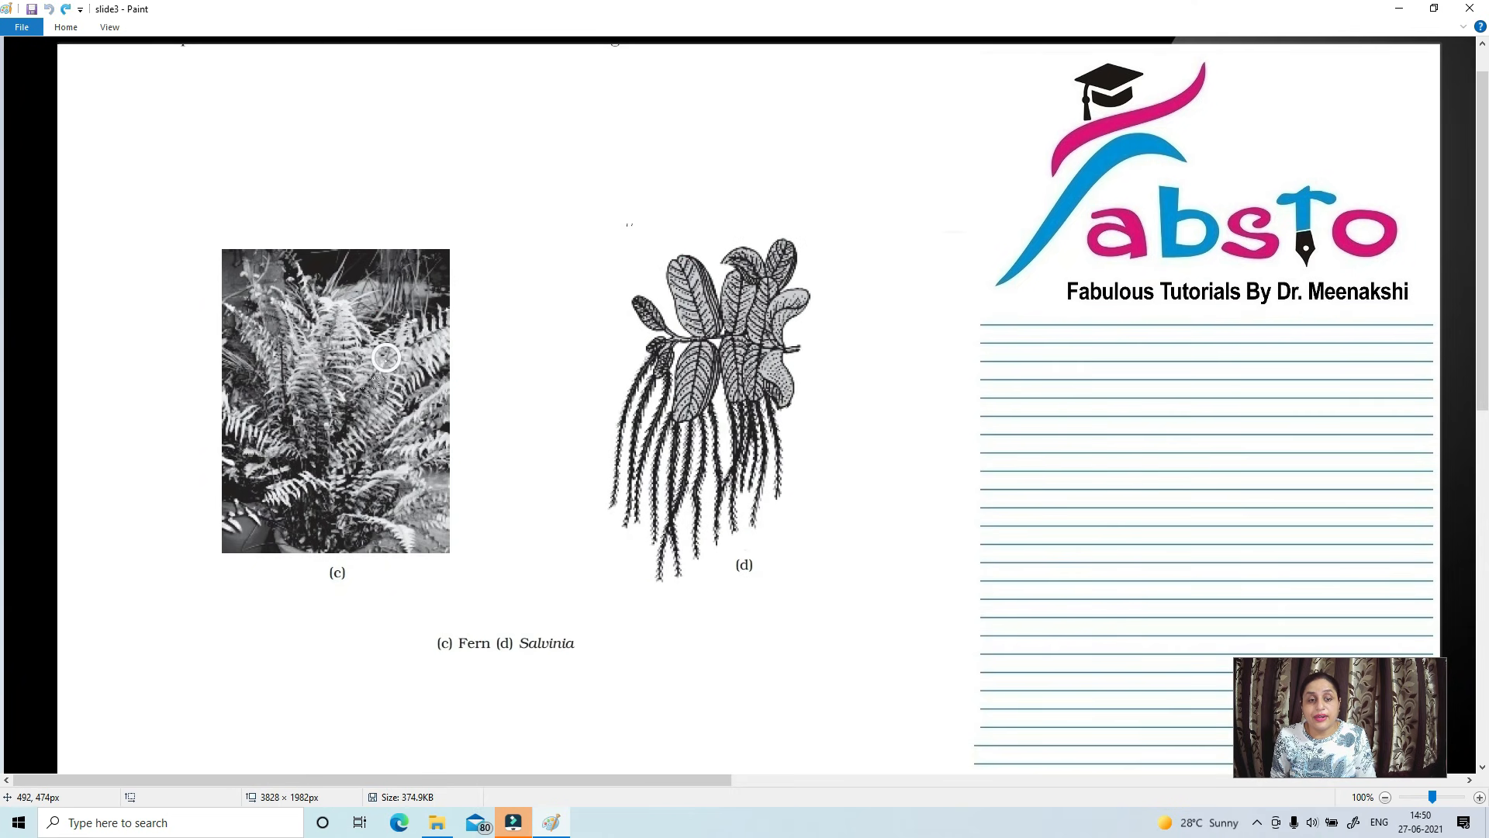
mouse_move(314, 395)
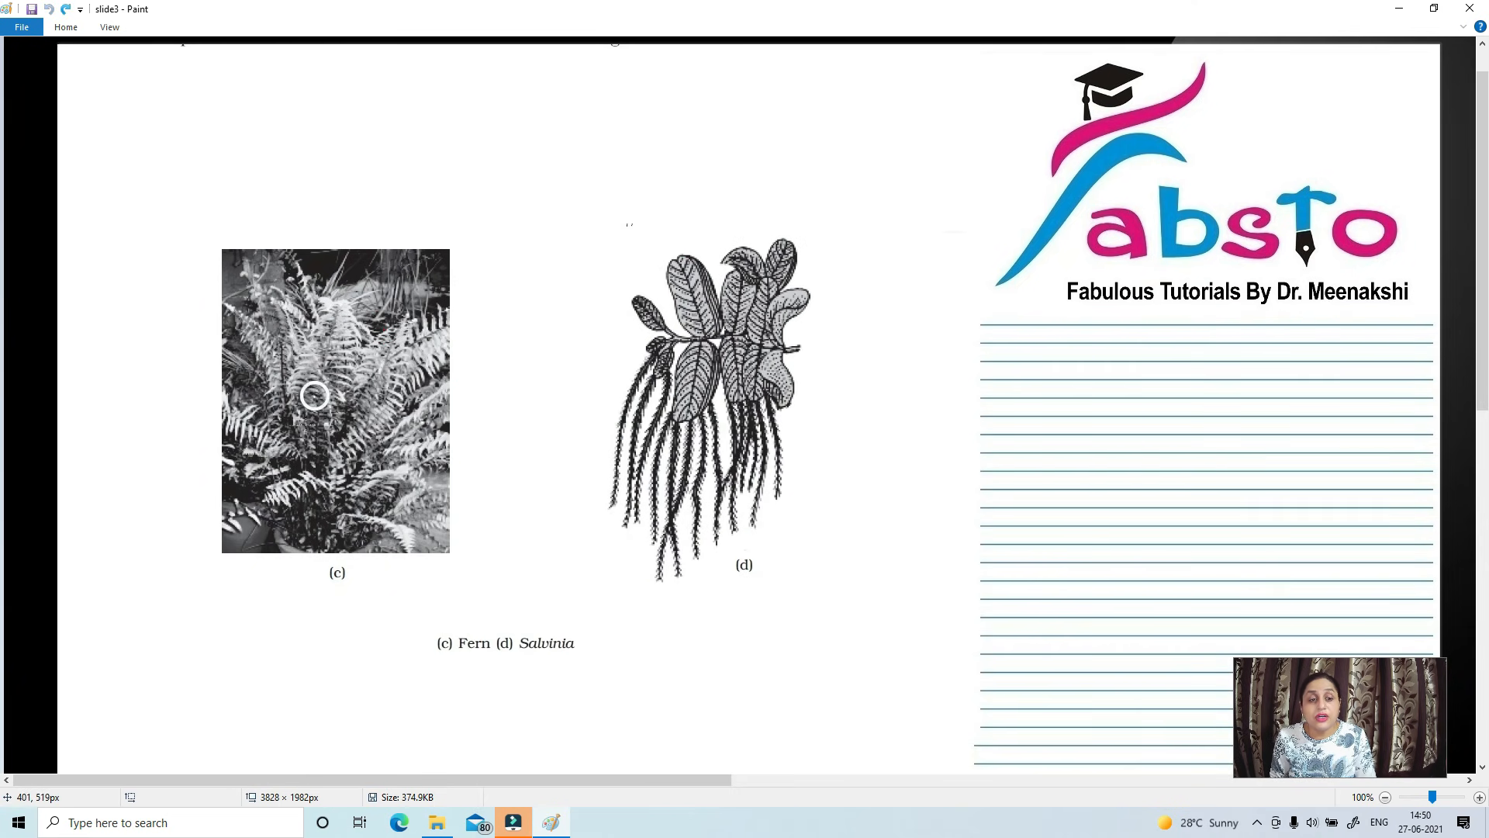
mouse_move(371, 420)
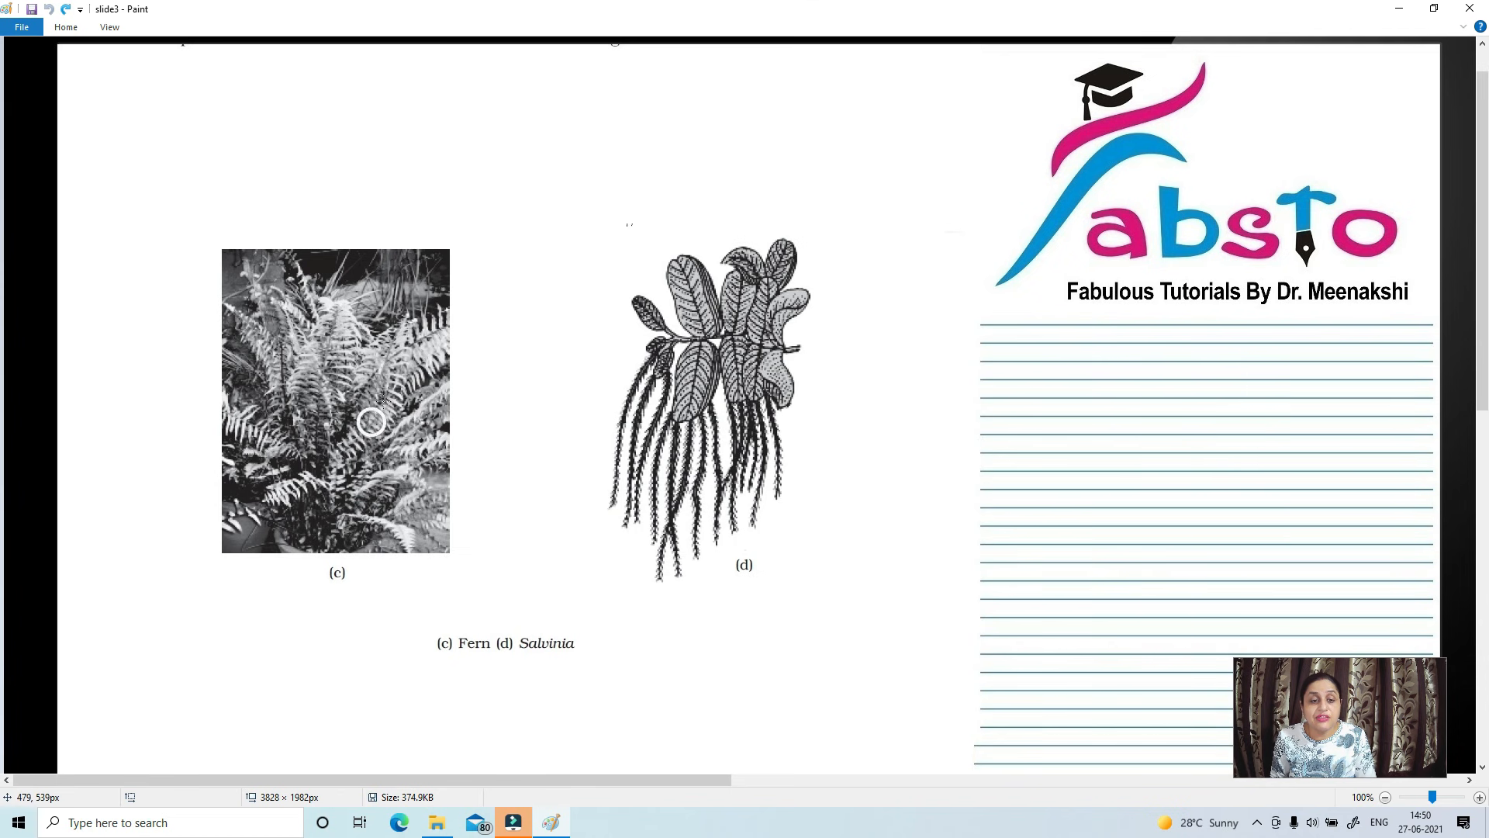
mouse_move(682, 321)
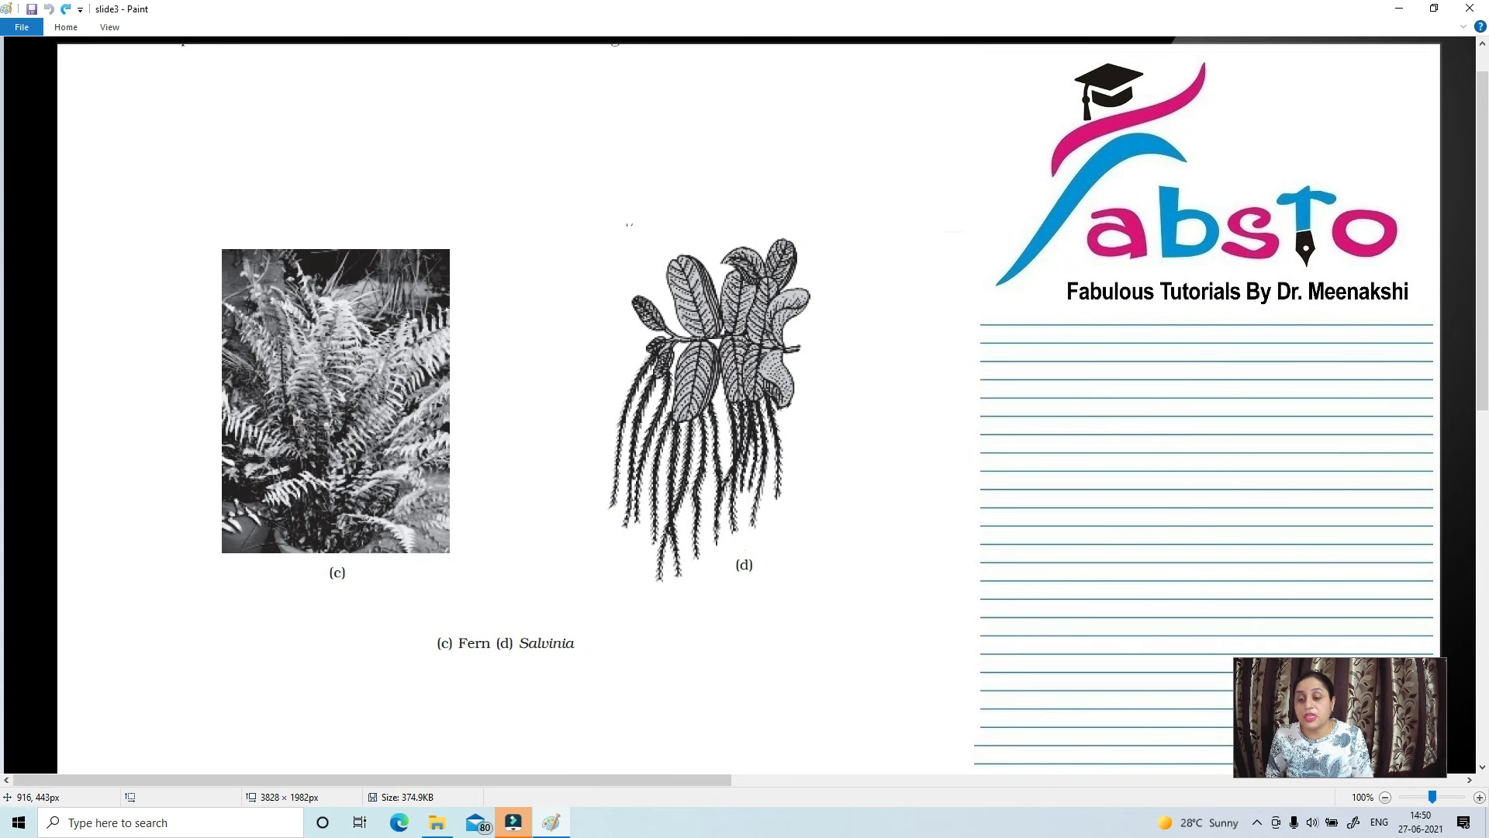
mouse_move(805, 329)
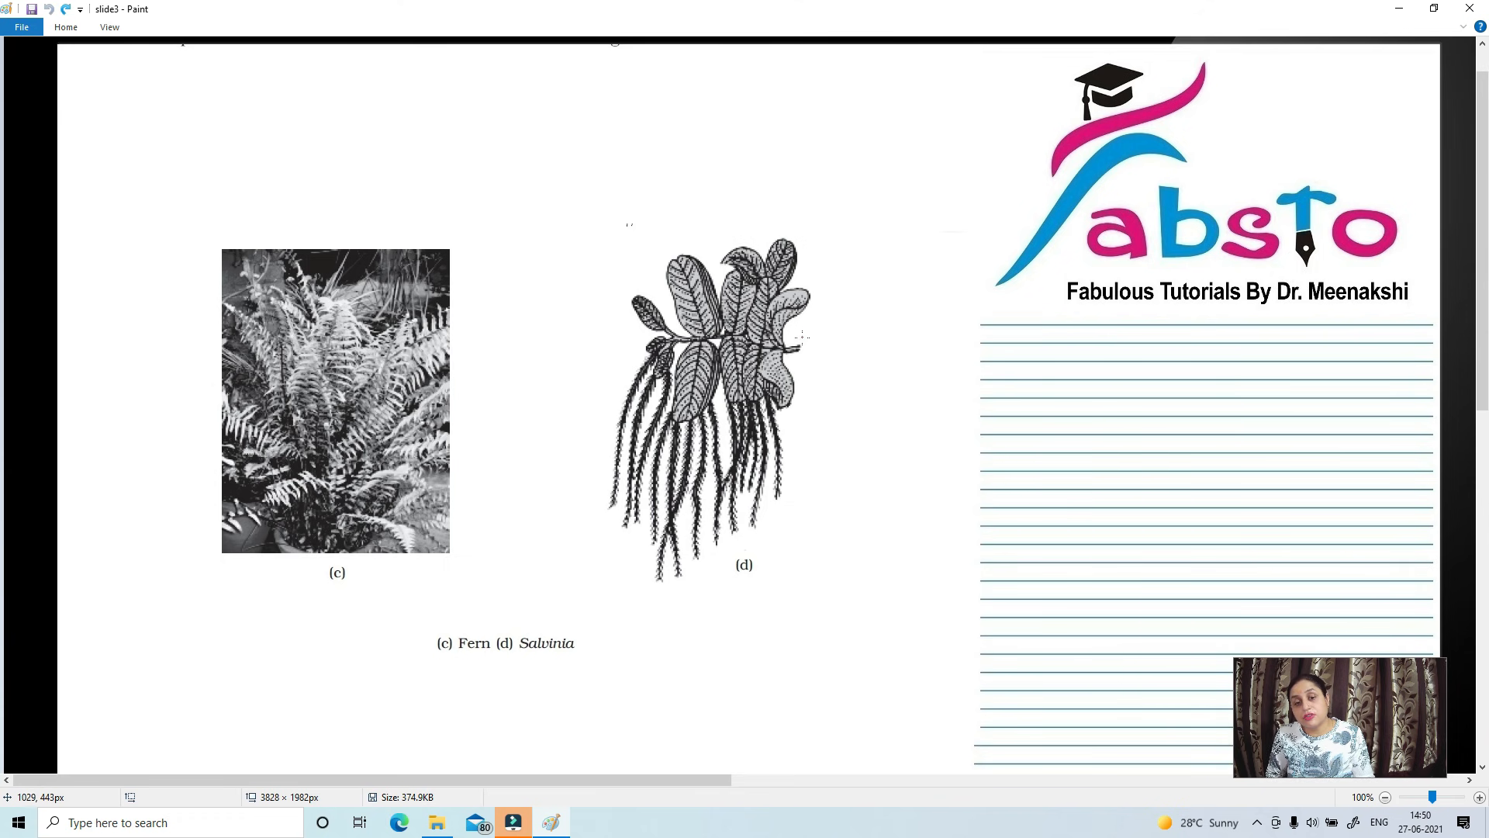
mouse_move(807, 336)
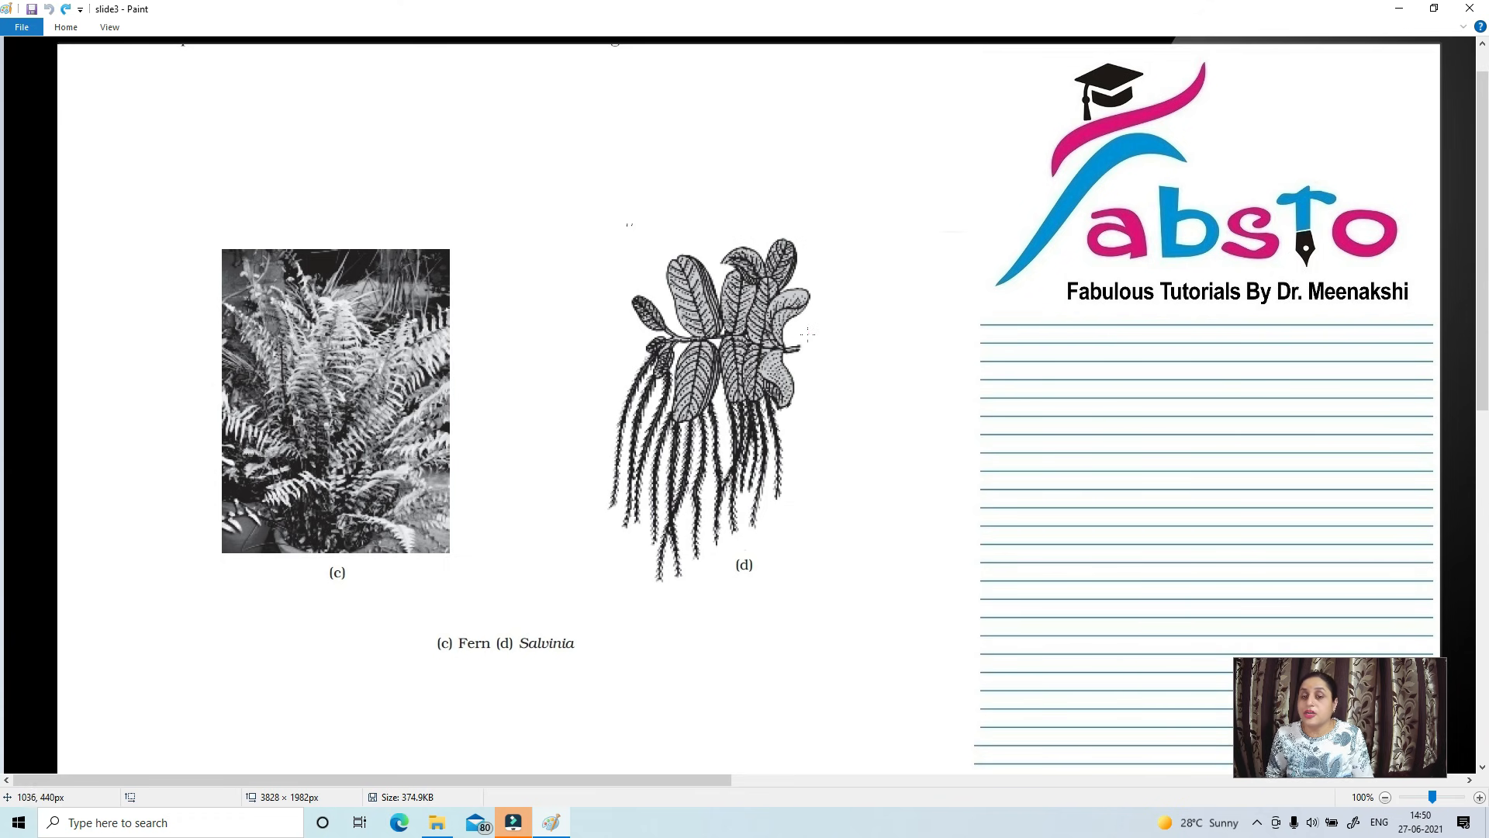
mouse_move(815, 318)
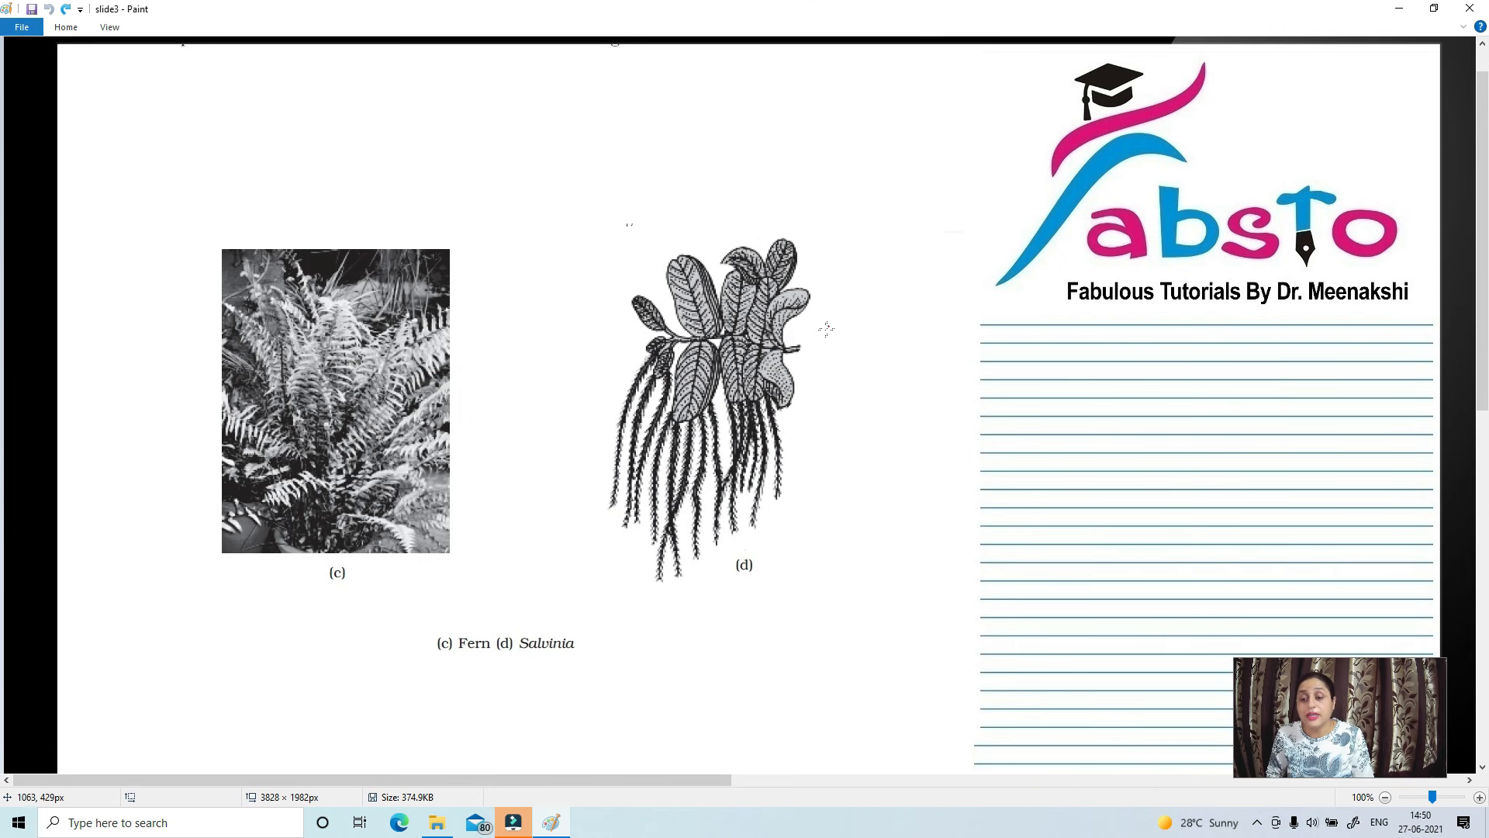
mouse_move(822, 327)
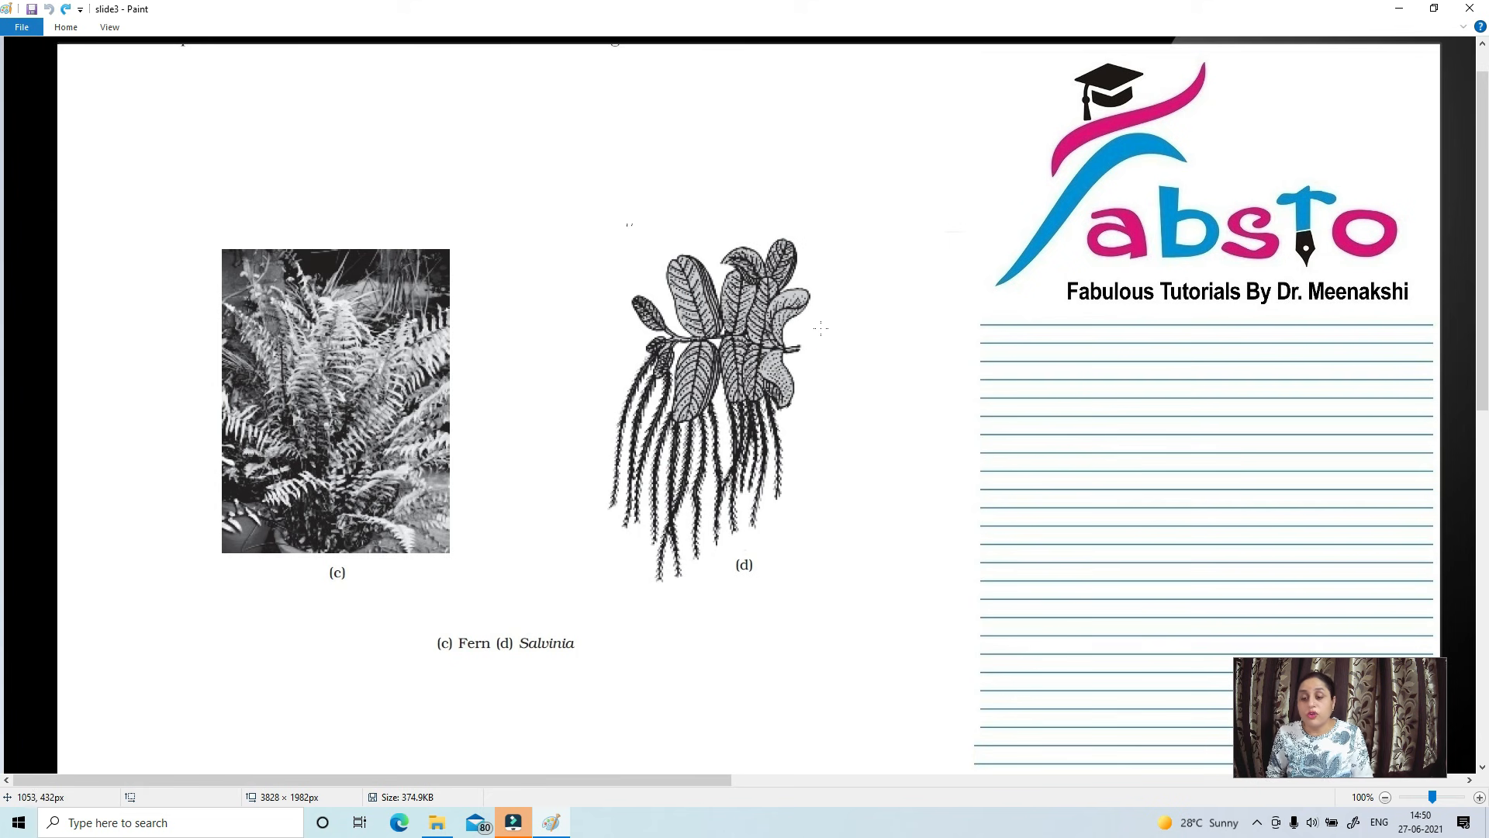
mouse_move(815, 324)
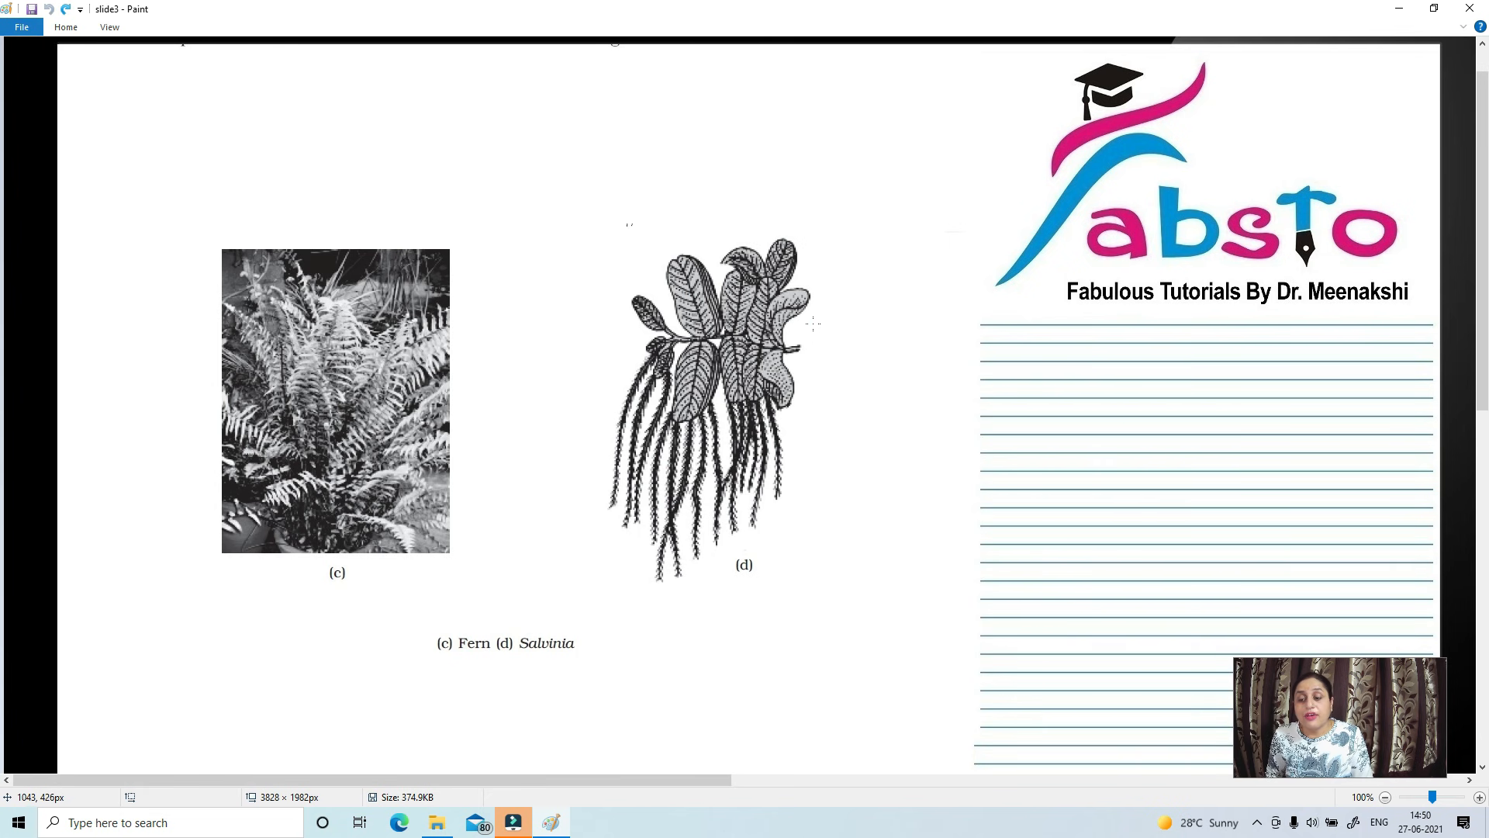
mouse_move(844, 353)
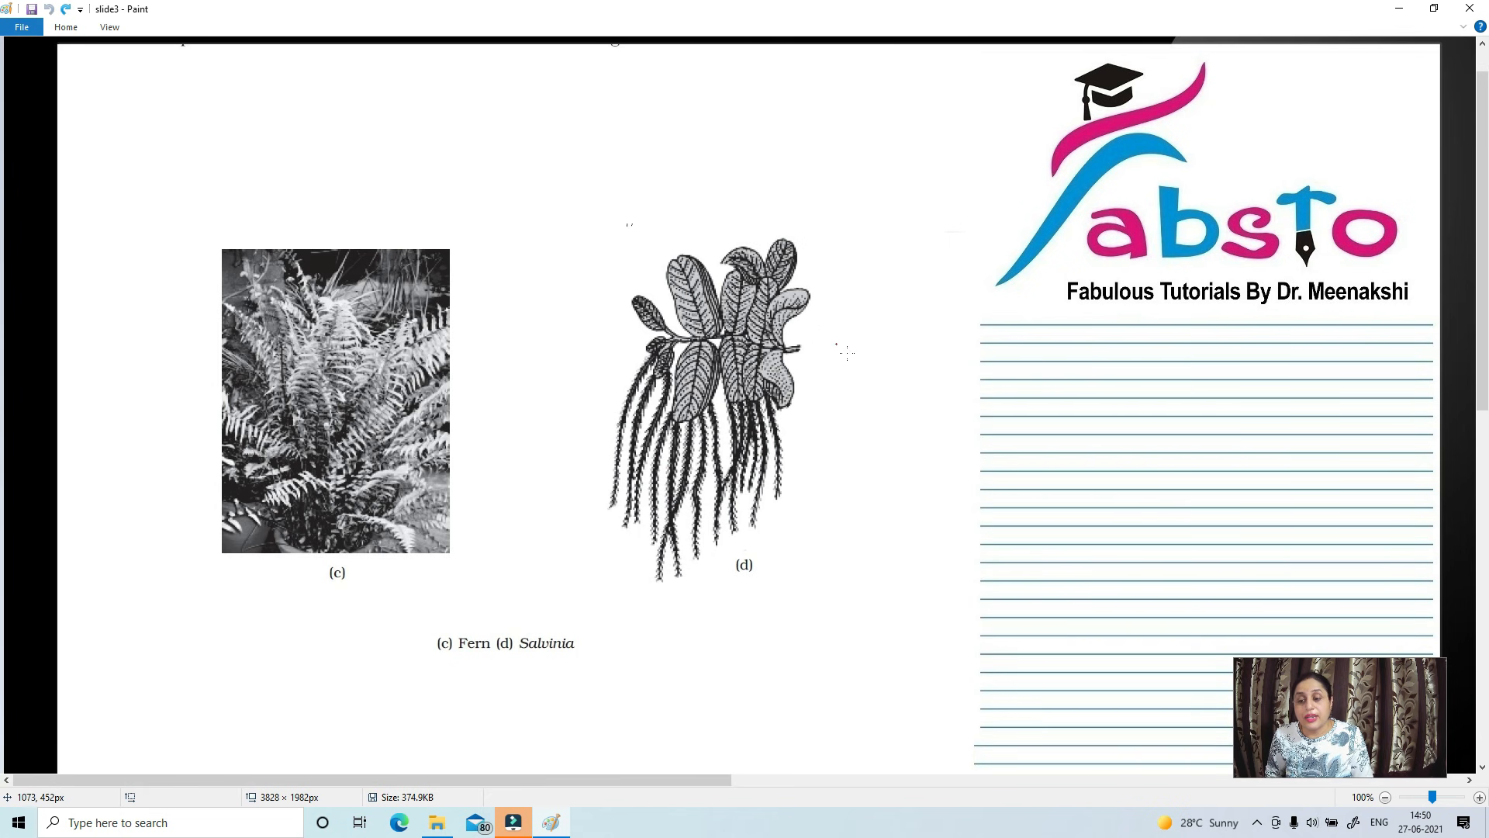
mouse_move(853, 364)
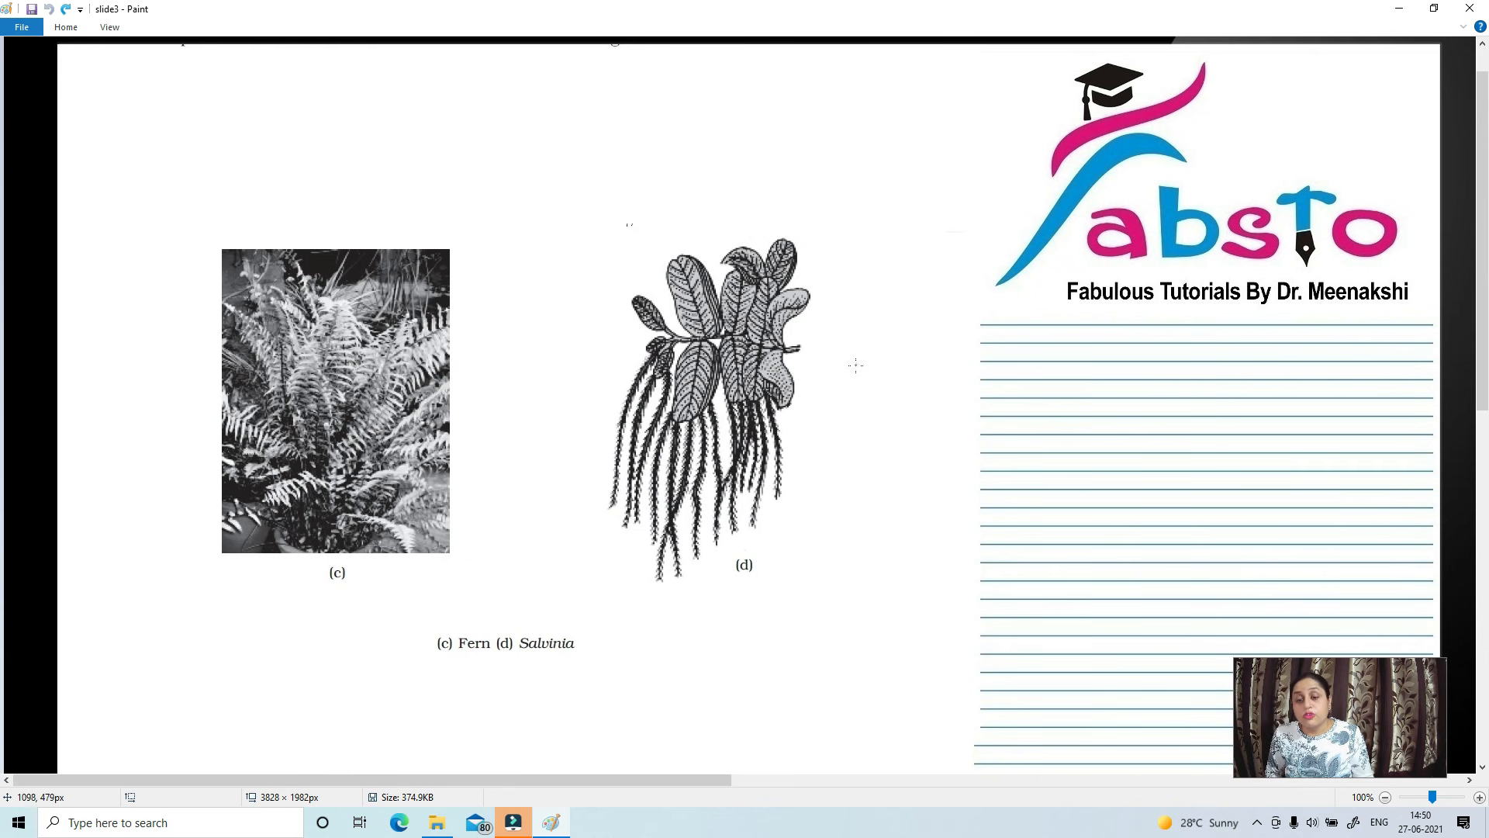
mouse_move(853, 358)
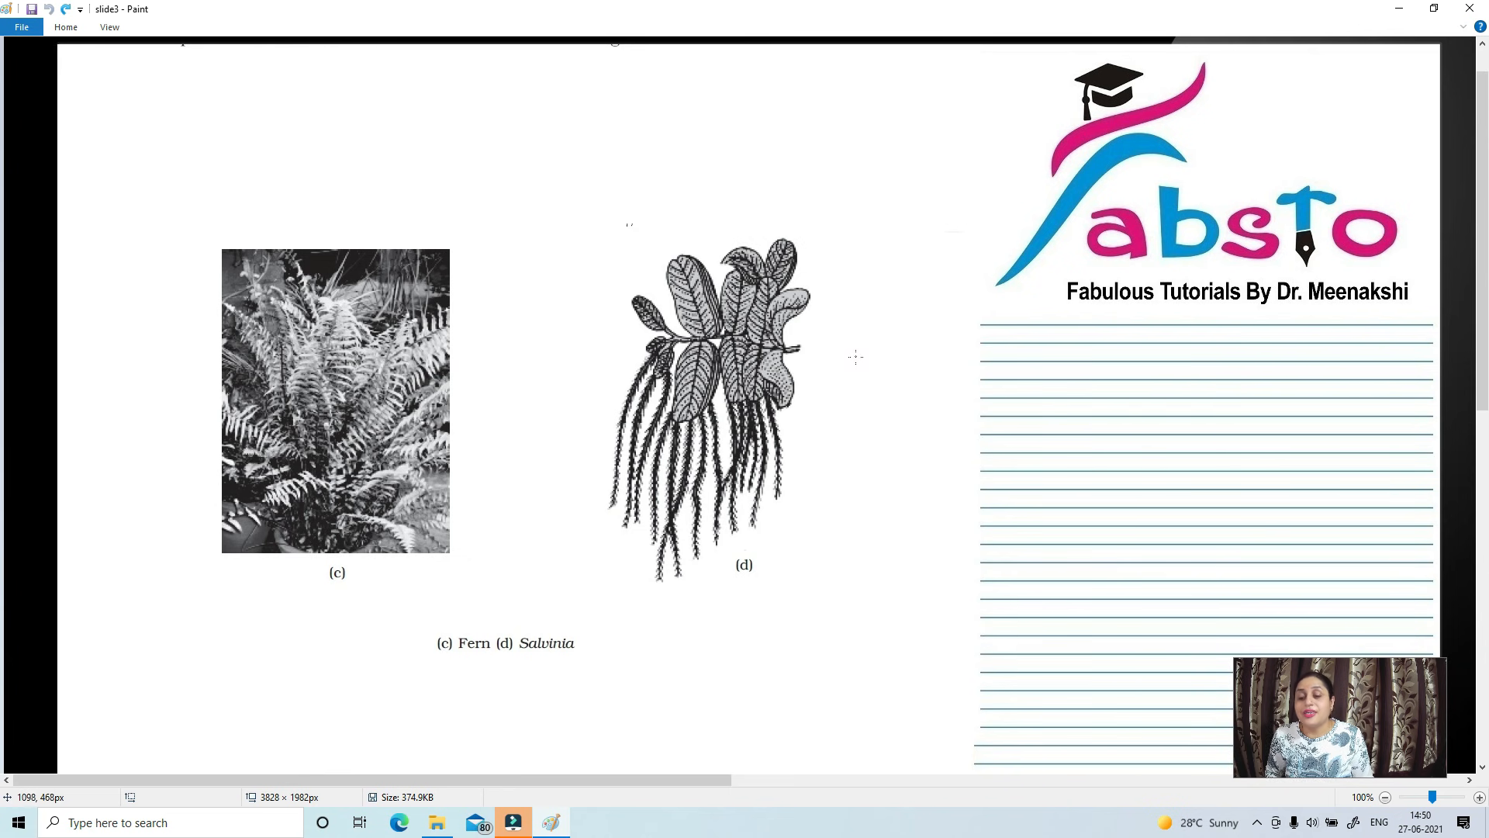
mouse_move(878, 313)
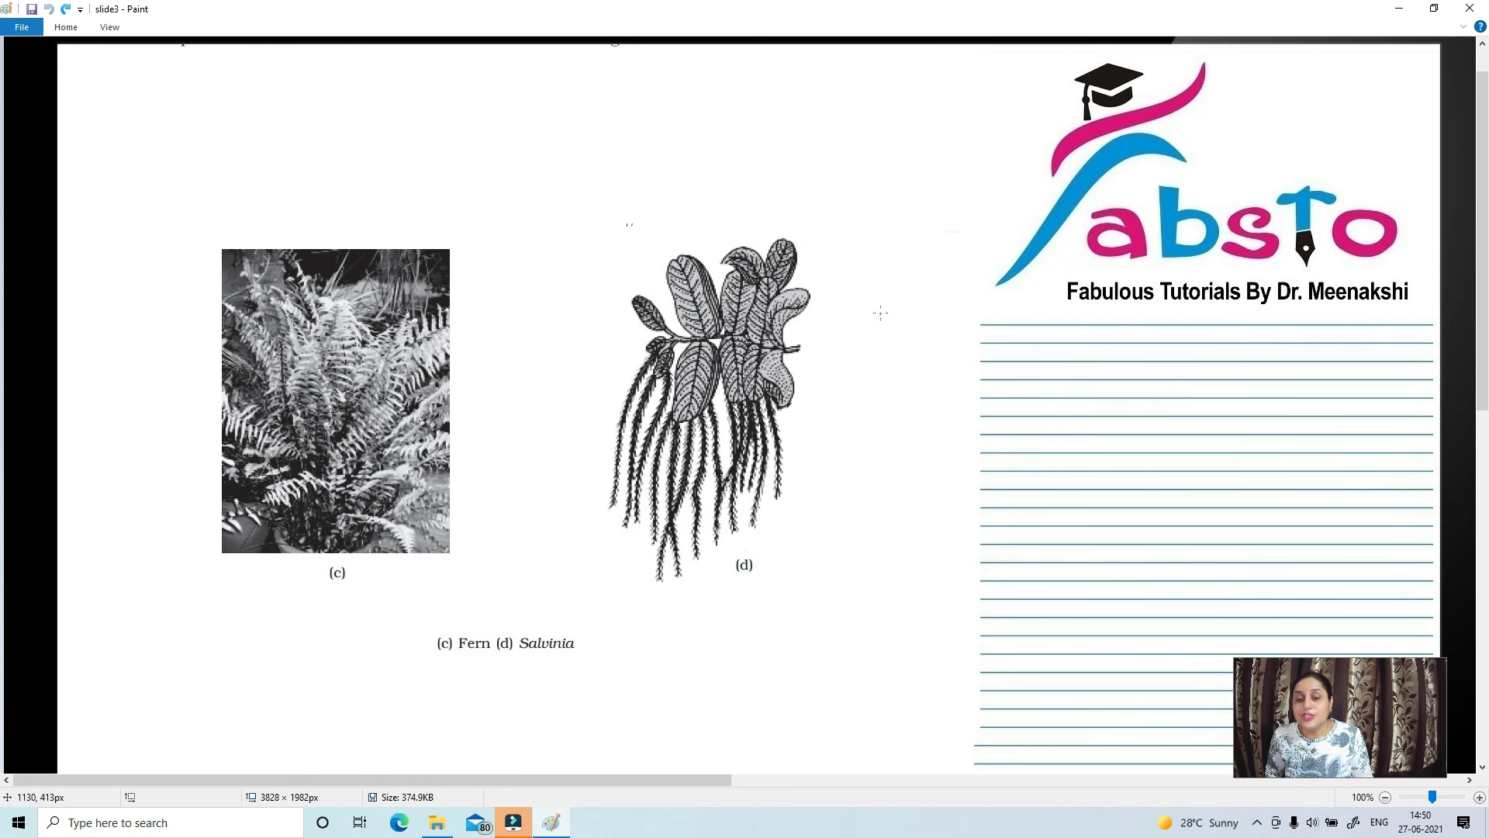